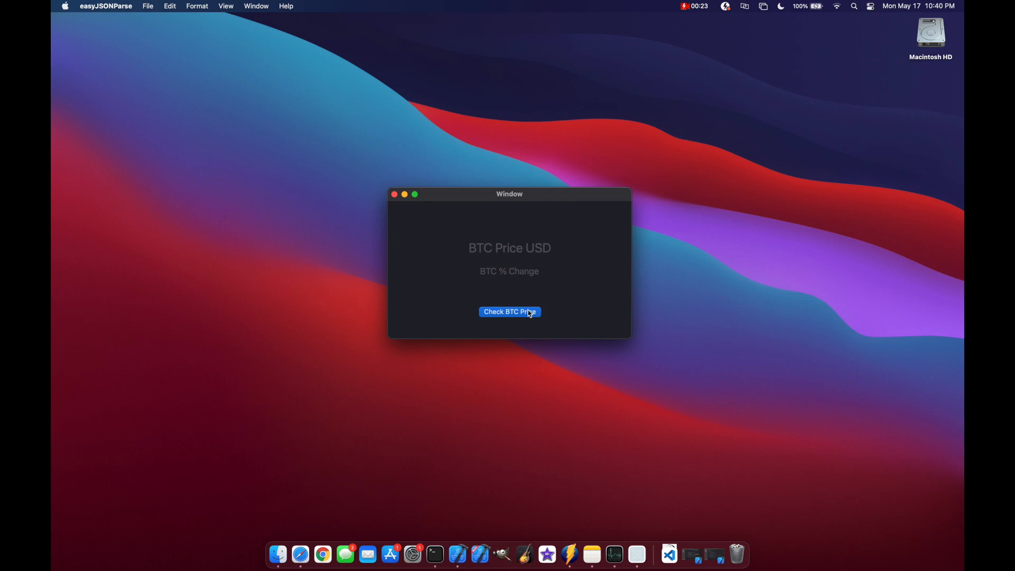
Click Check BTC Price in the running app, which still shows only placeholder text
{"action": "left_click", "coordinate": [510, 311]}
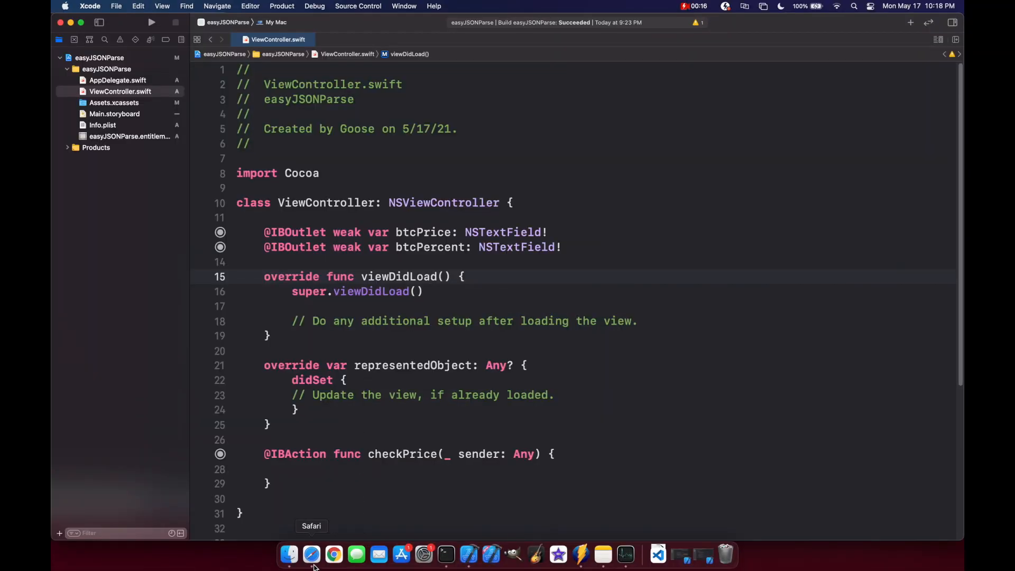
Run the GET /tickers/{symbol} request for BTC-USD in the Blockchain.com API docs
{"action": "left_click", "coordinate": [311, 554]}
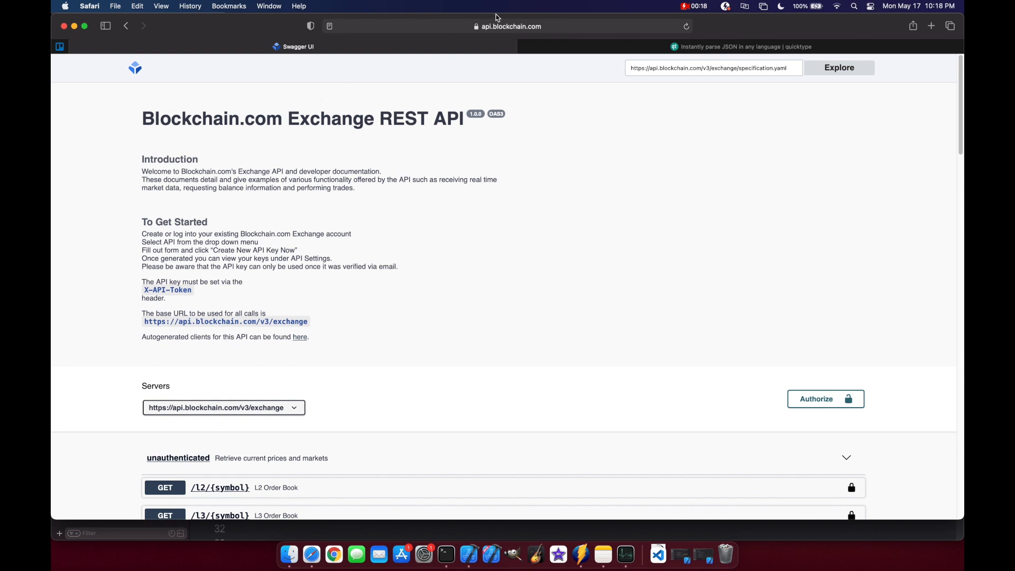
{"action": "mouse_move", "coordinate": [434, 98]}
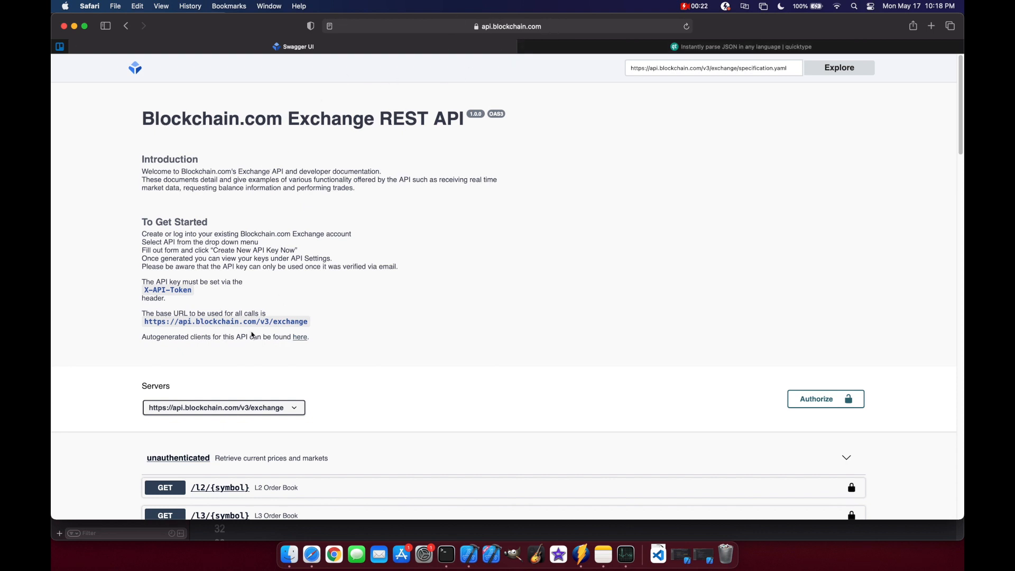
{"action": "scroll", "scroll_direction": "down", "scroll_amount": 3}
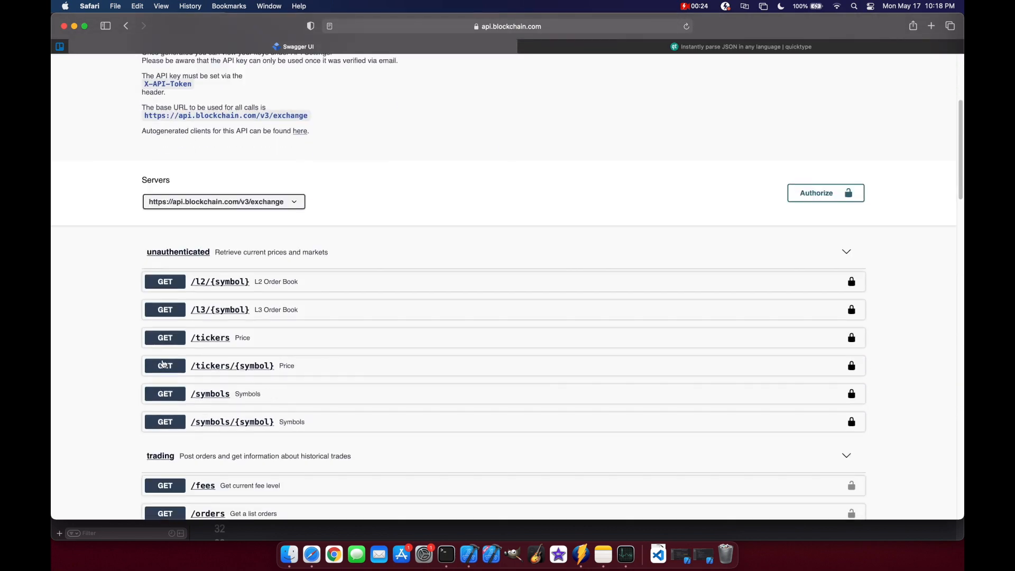
{"action": "scroll", "scroll_direction": "down", "scroll_amount": 3}
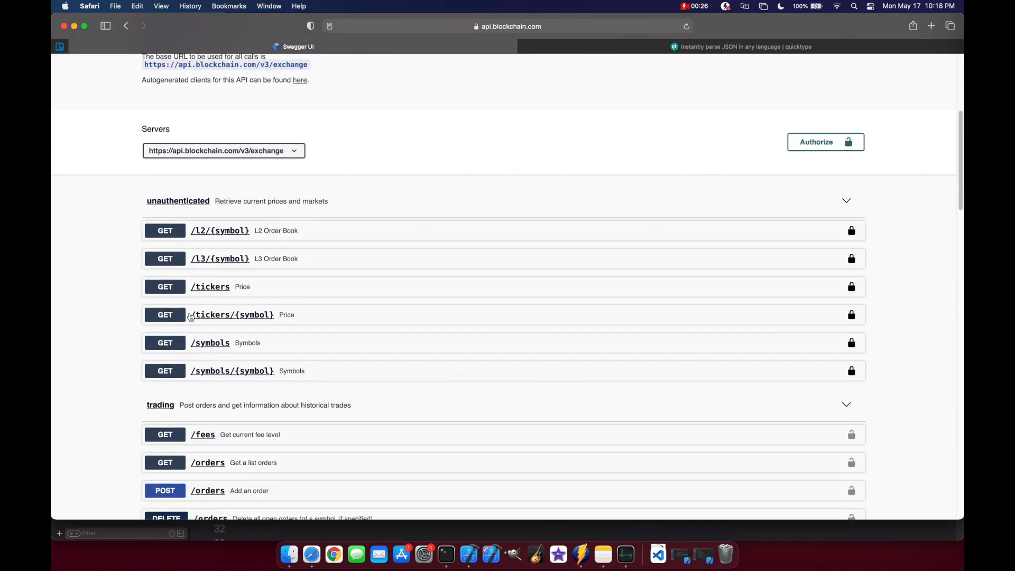
{"action": "mouse_move", "coordinate": [165, 321]}
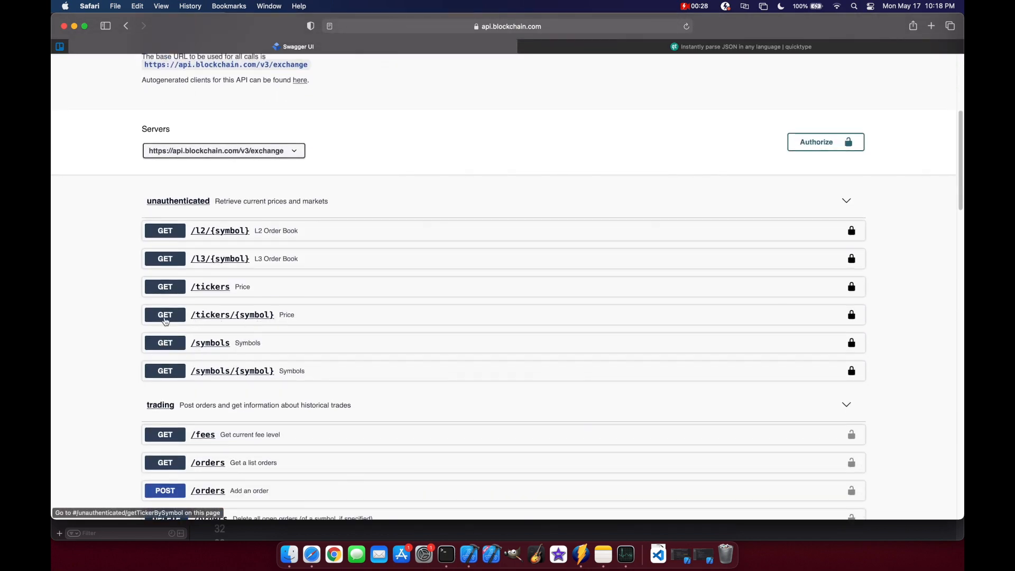
{"action": "left_click", "coordinate": [232, 314]}
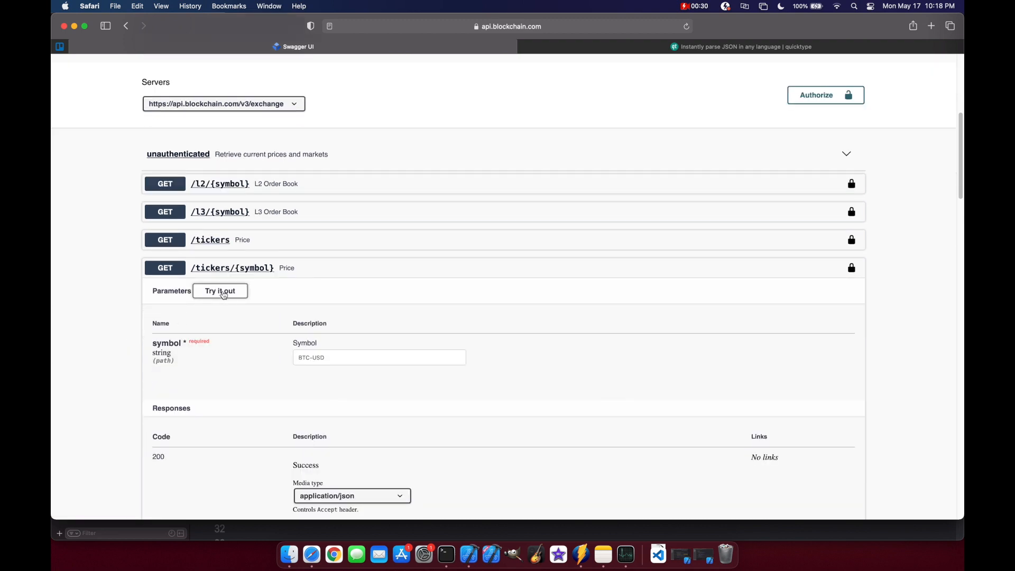
{"action": "left_click", "coordinate": [220, 291]}
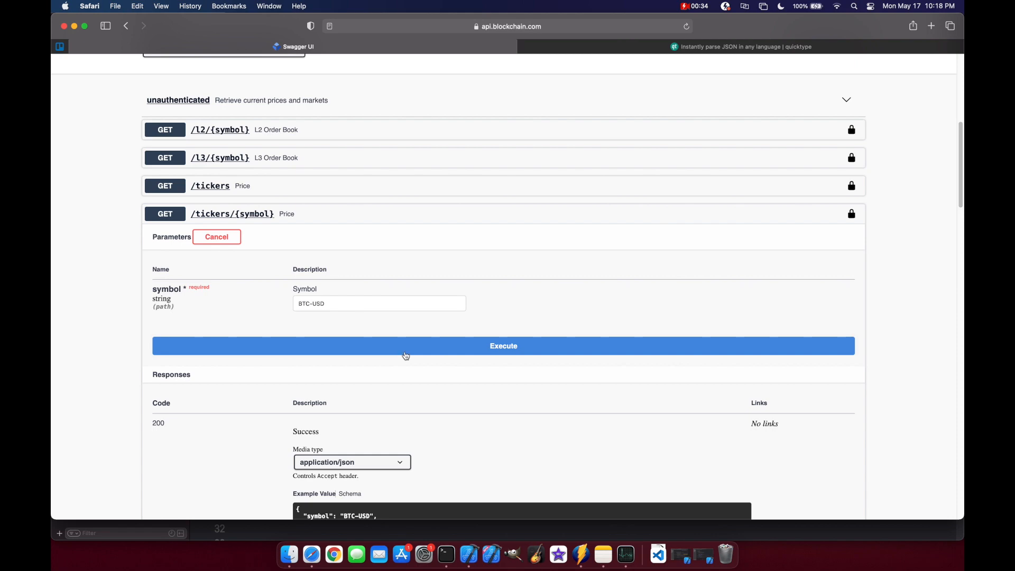
{"action": "left_click", "coordinate": [405, 346]}
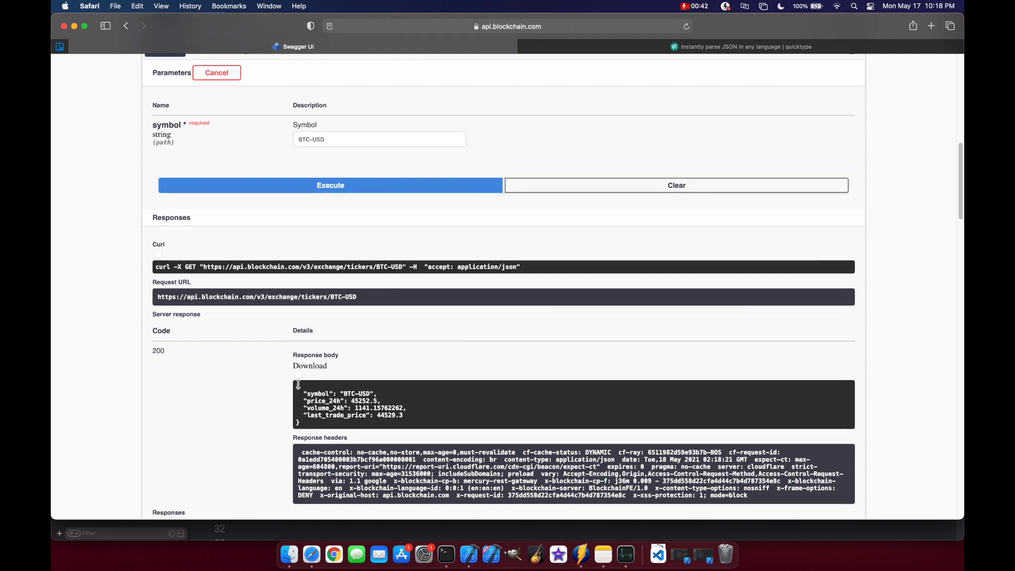
{"action": "mouse_move", "coordinate": [301, 378]}
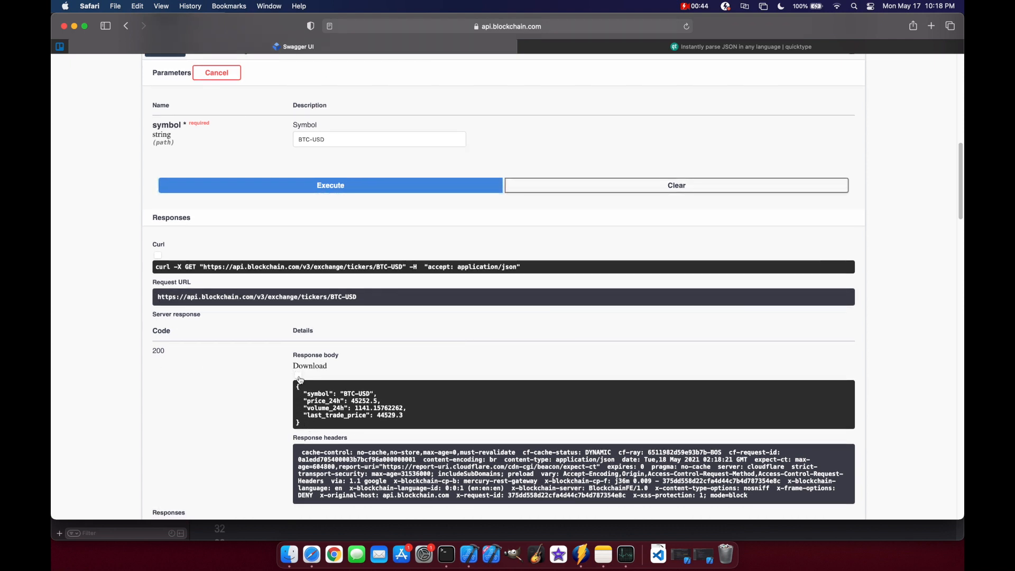
{"action": "mouse_move", "coordinate": [593, 54]}
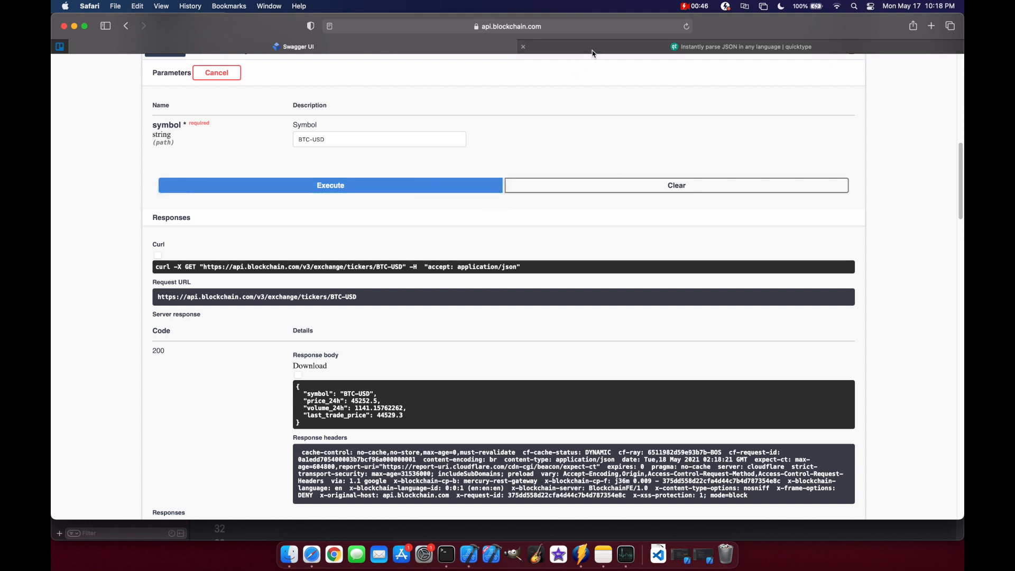
{"action": "mouse_move", "coordinate": [647, 48]}
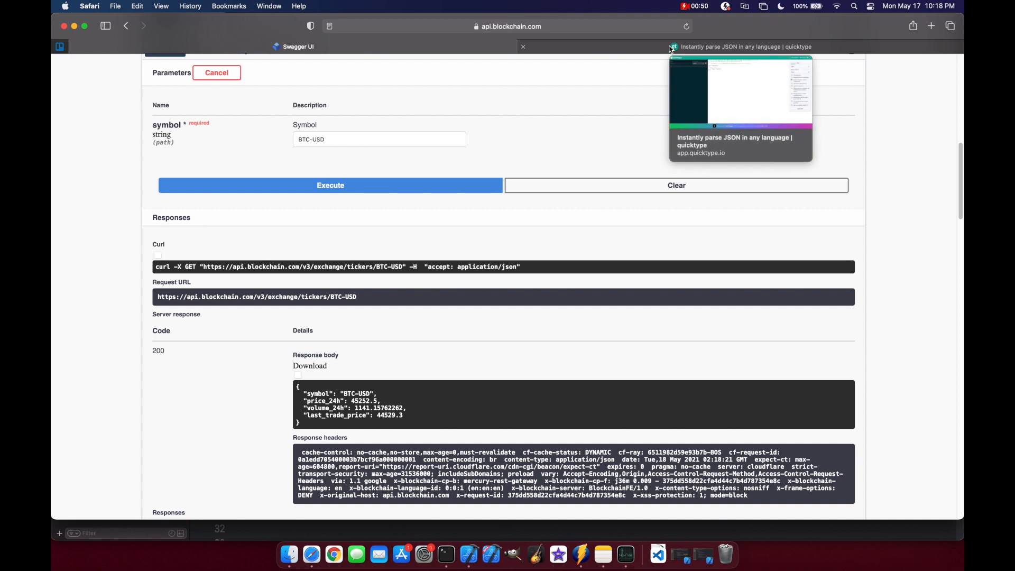
Generate a Swift 'Crypto' struct in quicktype with URLSession task extensions enabled
{"action": "left_click", "coordinate": [740, 47]}
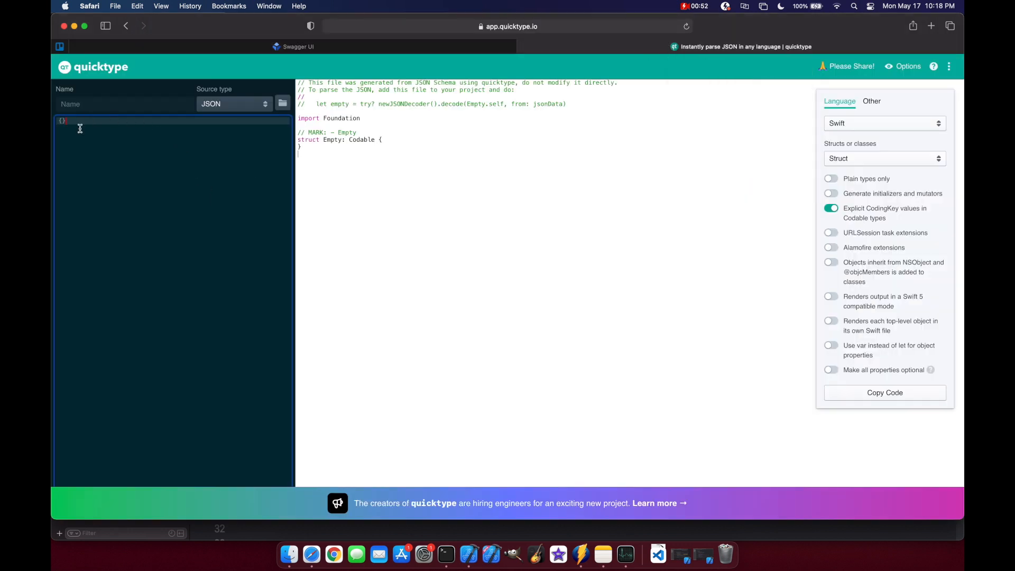
{"action": "type", "text": "C"}
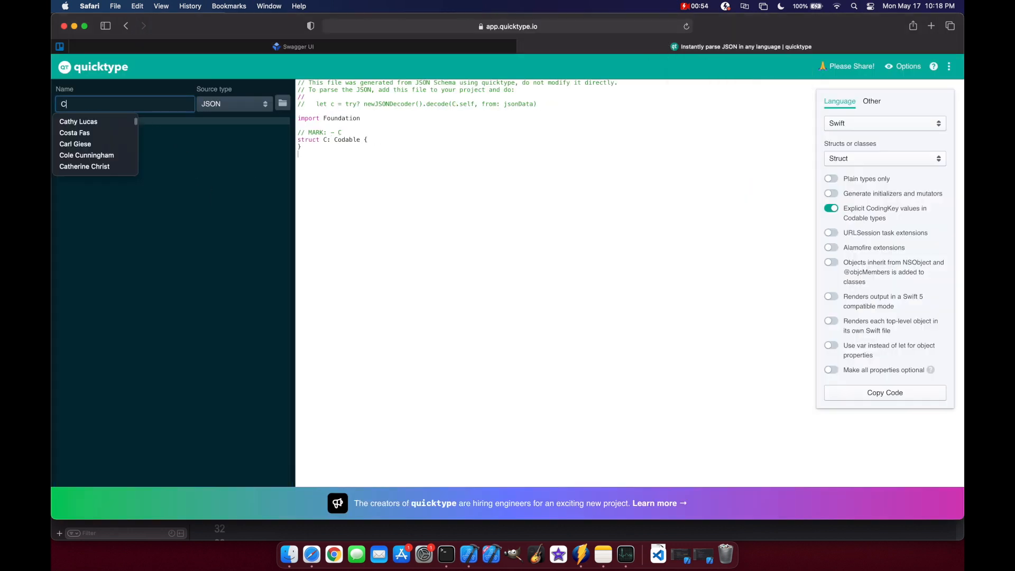
{"action": "type", "text": "rypto"}
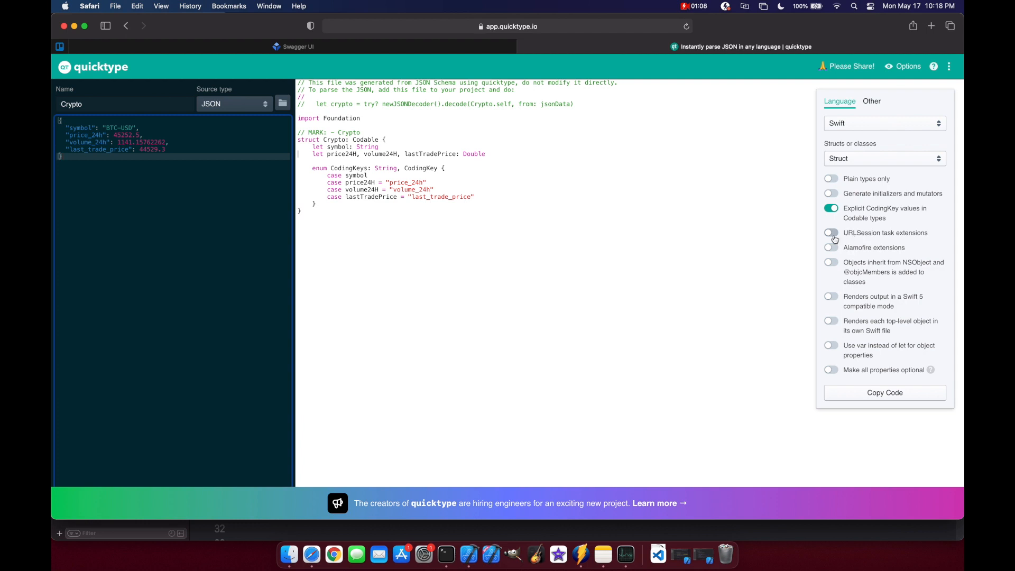
{"action": "left_click", "coordinate": [831, 232]}
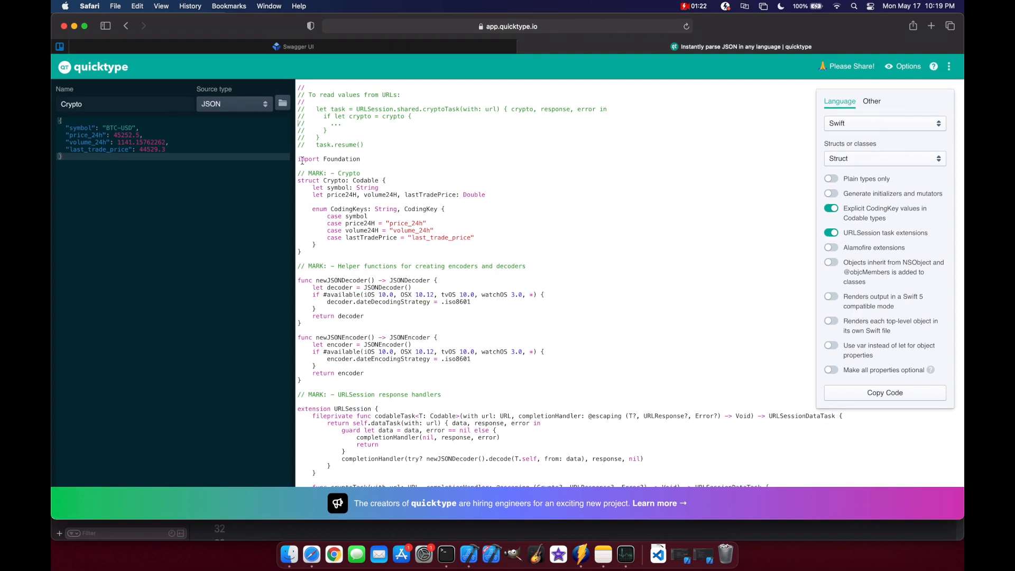
{"action": "left_click", "coordinate": [470, 554]}
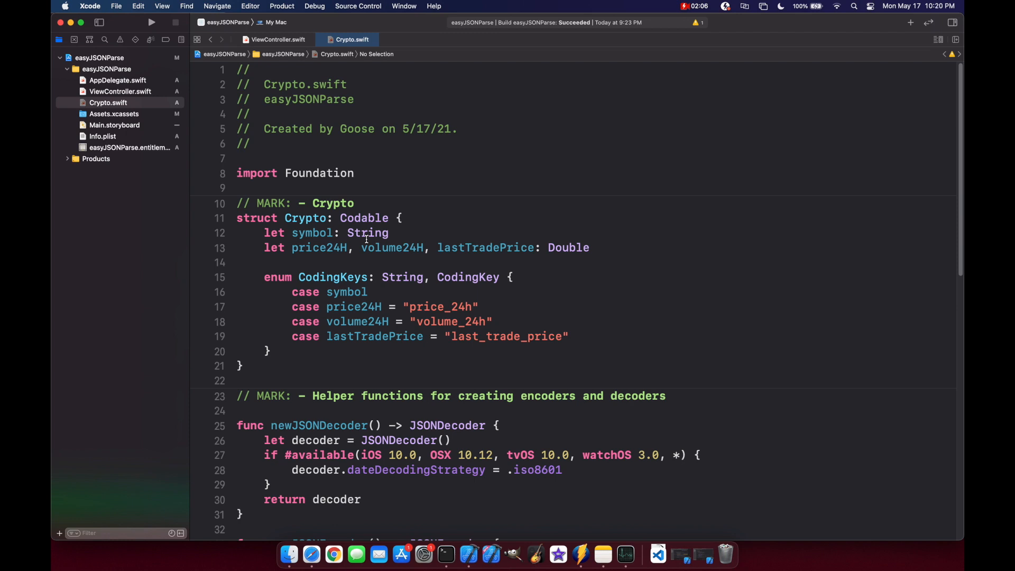
Choose the Swift File template for the new API file
{"action": "double_click", "coordinate": [368, 234]}
{"action": "type", "text": "API"}
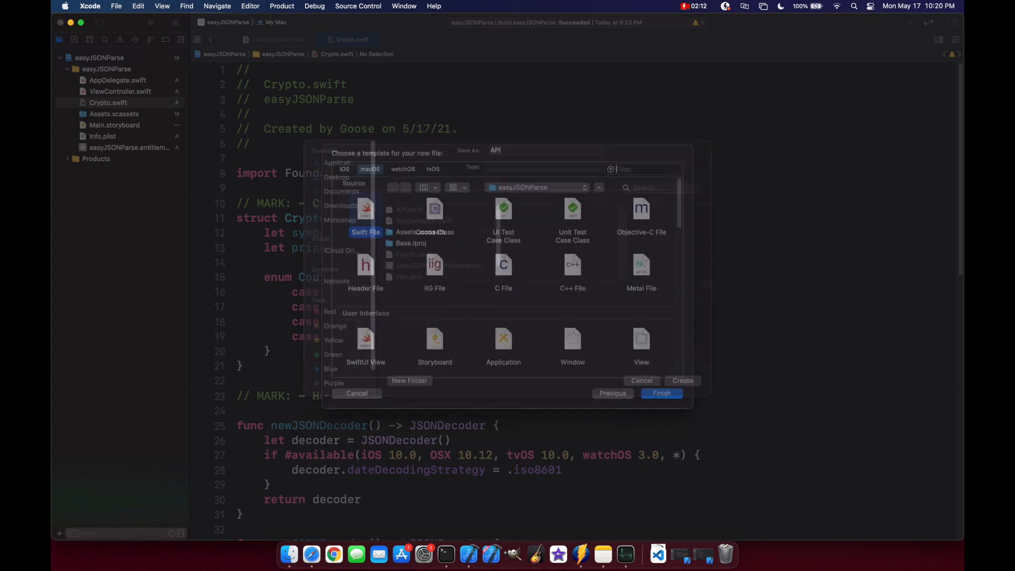
Create API.swift with a BlockchainAPI class and a private static session property
{"action": "left_click", "coordinate": [661, 393]}
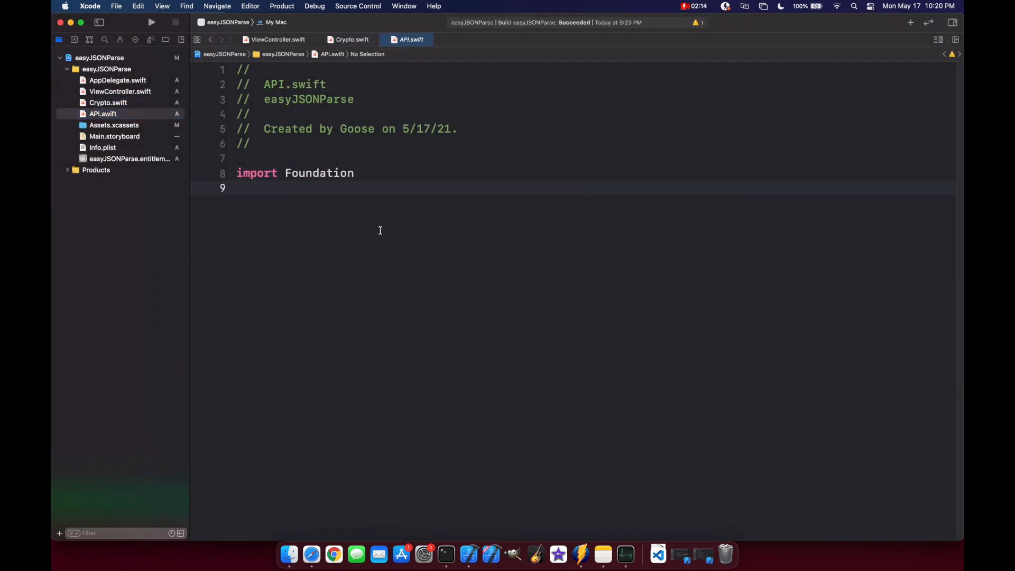
{"action": "type", "text": "class Bl"}
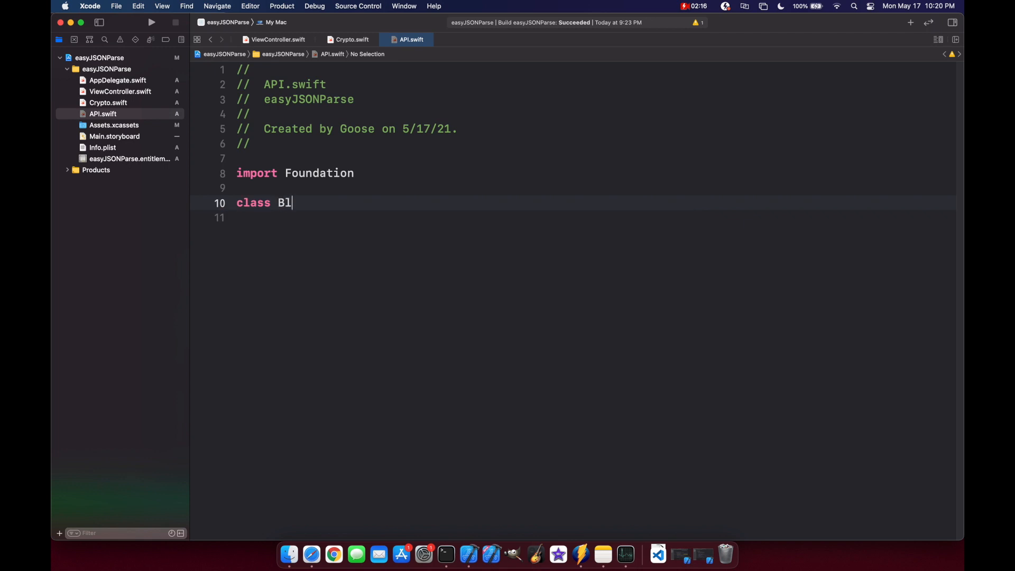
{"action": "type", "text": "ock"}
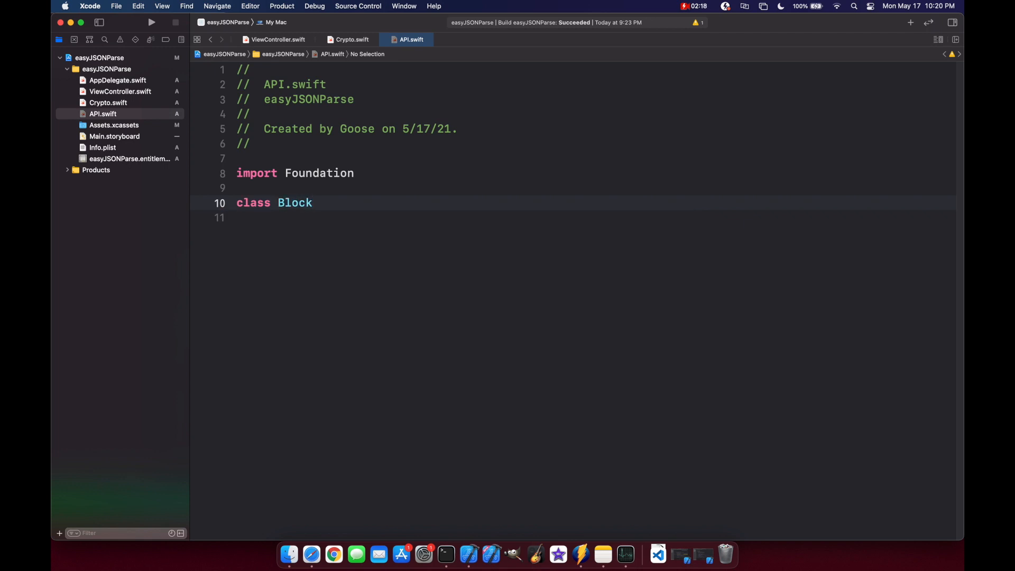
{"action": "type", "text": "chainAPI {"}
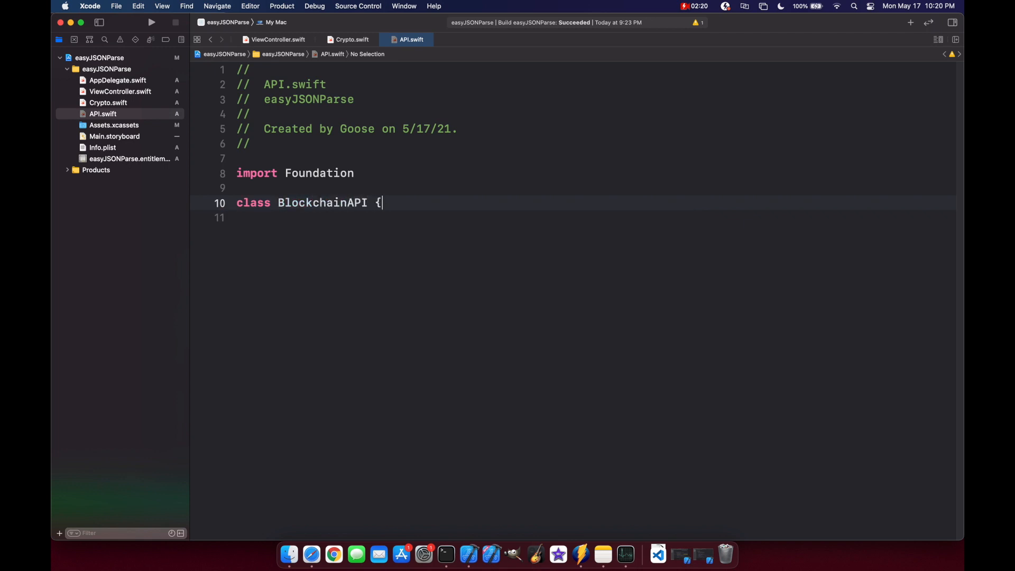
{"action": "key", "text": "Return"}
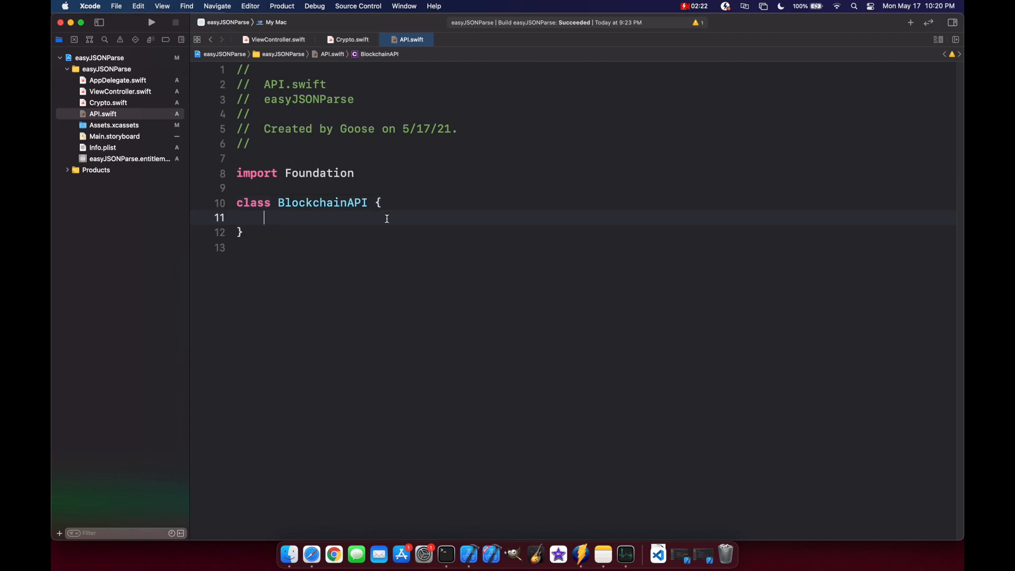
{"action": "type", "text": "private static let defaultSession = URLSession(configuration: .default"}
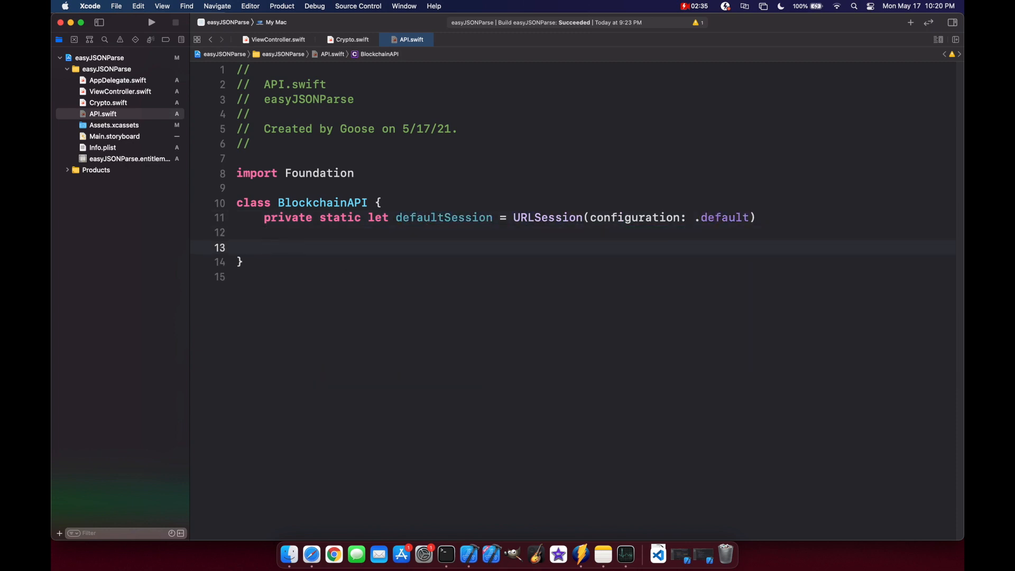
Start a static getBTC signature with btc String defaulting to "BTC" and an escaping completion
{"action": "type", "text": "static func get"}
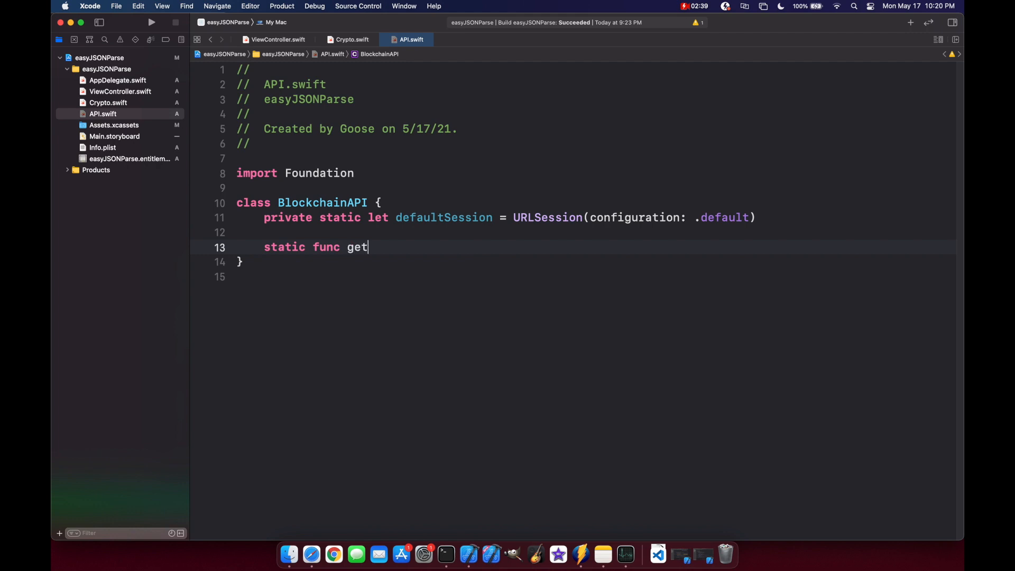
{"action": "type", "text": "BTC("}
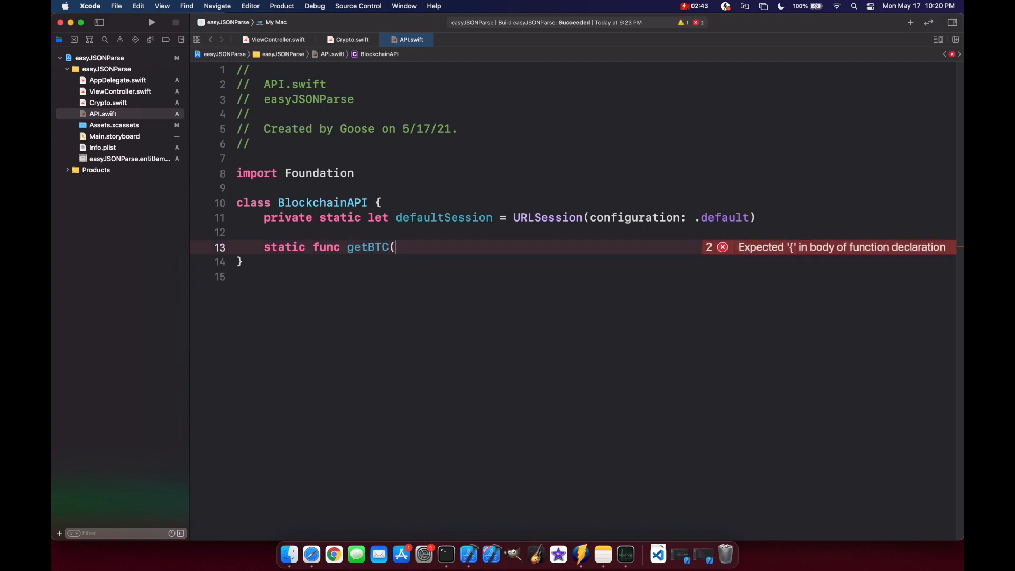
{"action": "type", "text": "_)"}
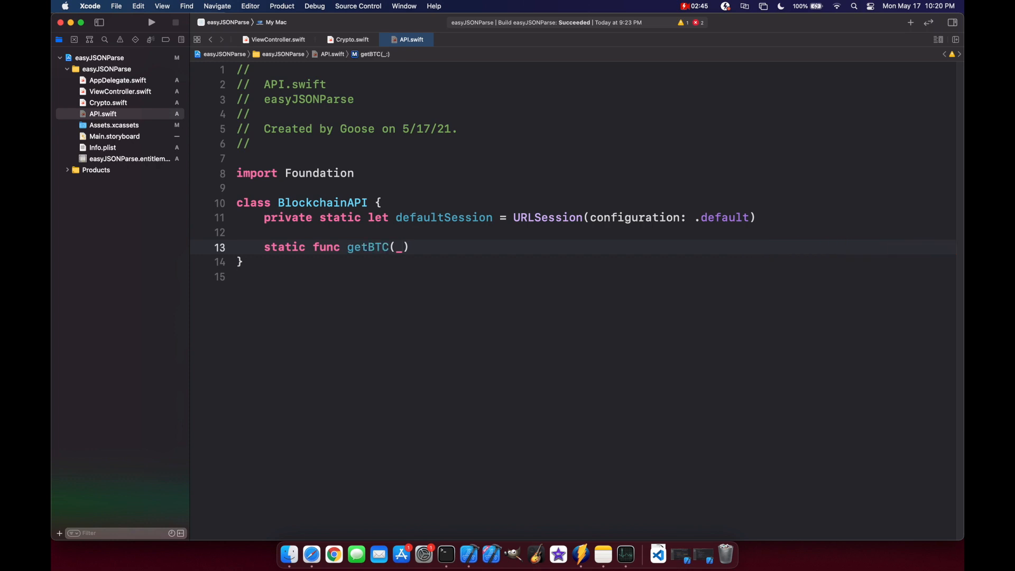
{"action": "type", "text": "btc: String = \"BT"}
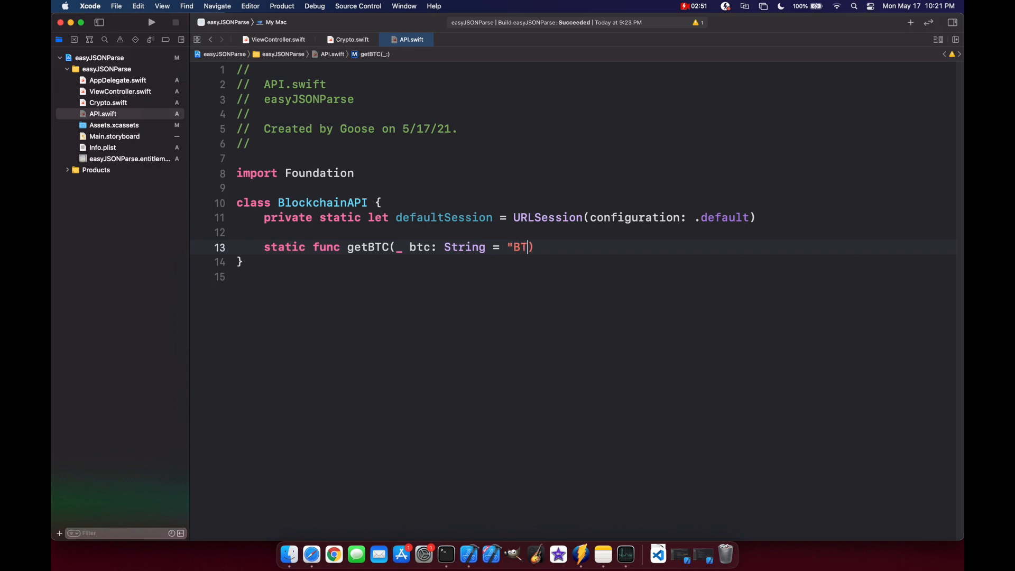
{"action": "type", "text": "C\","}
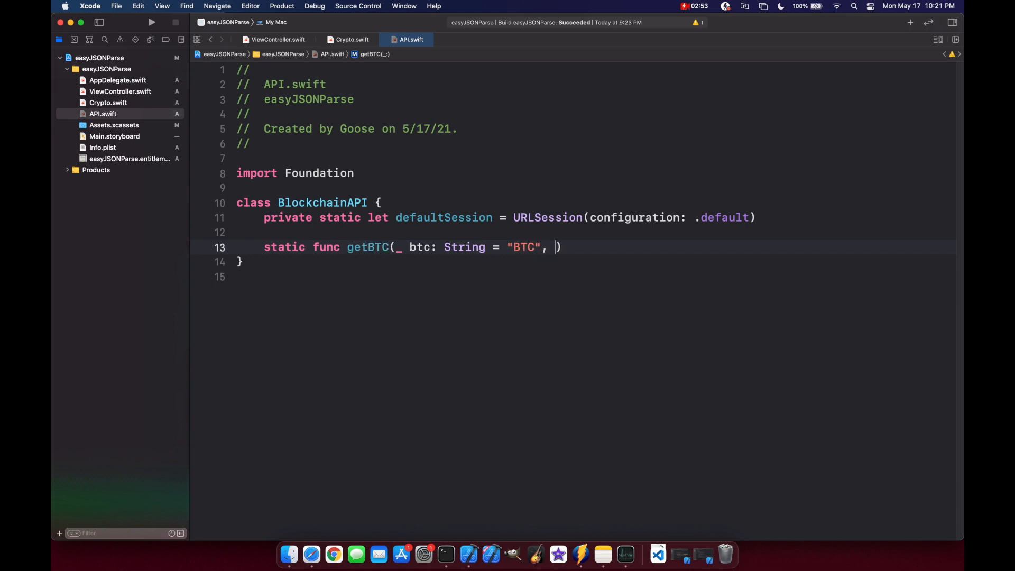
{"action": "type", "text": "completion:"}
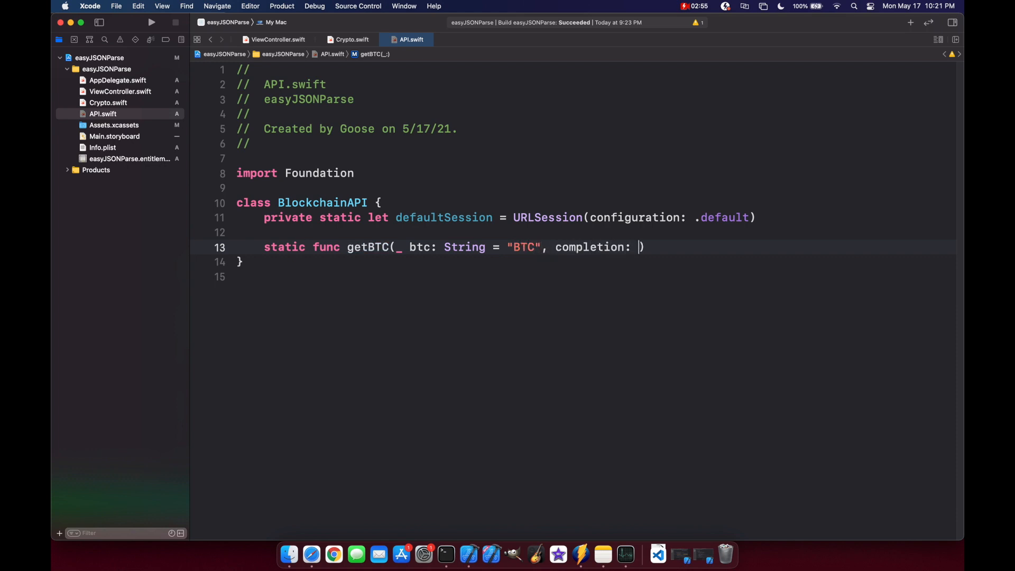
{"action": "type", "text": "@escaping ()"}
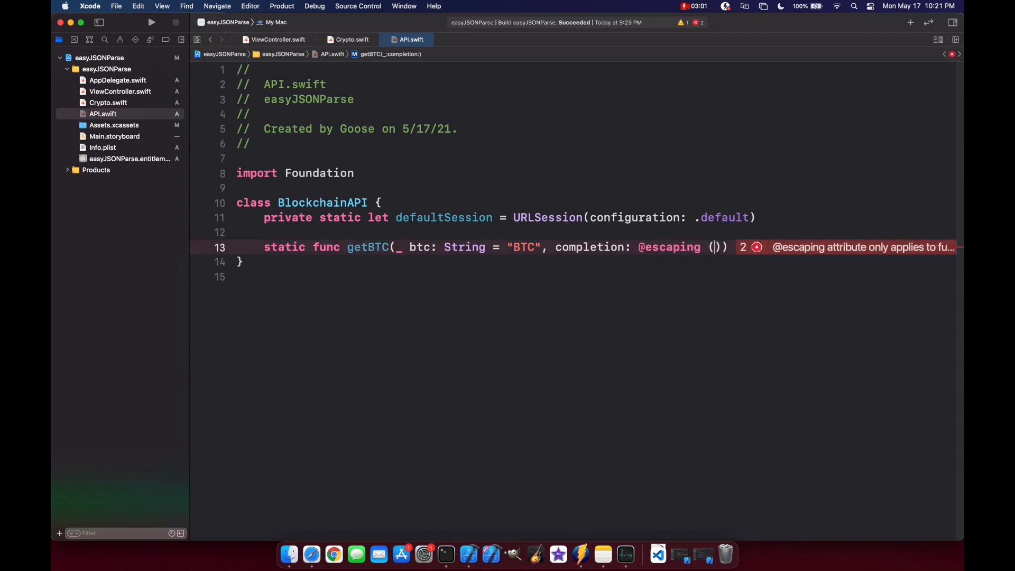
Type the completion as (Crypto?, String?) -> Void and begin guard let url = URL(string:
{"action": "left_click", "coordinate": [352, 40]}
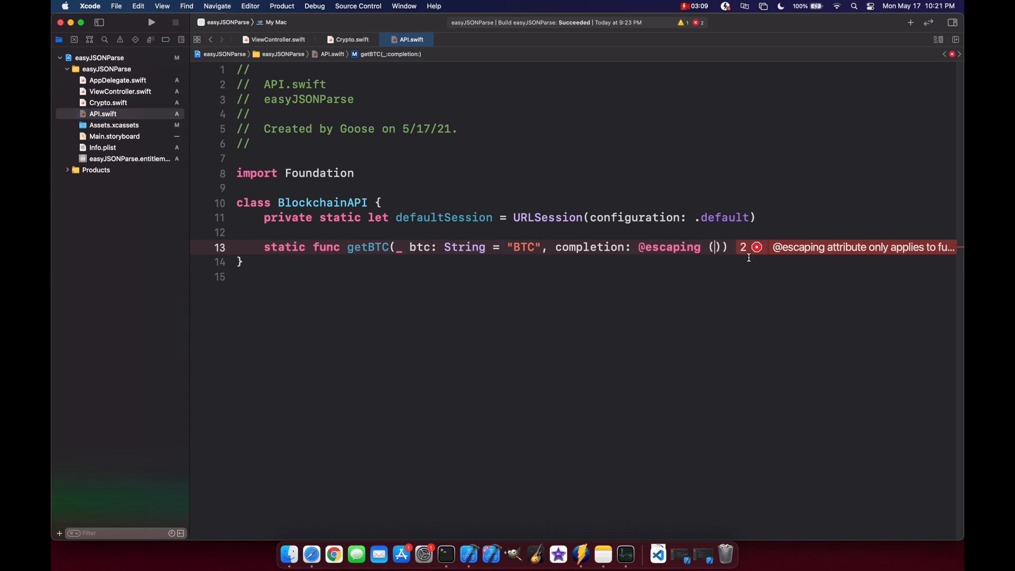
{"action": "type", "text": "Crypto?, String?"}
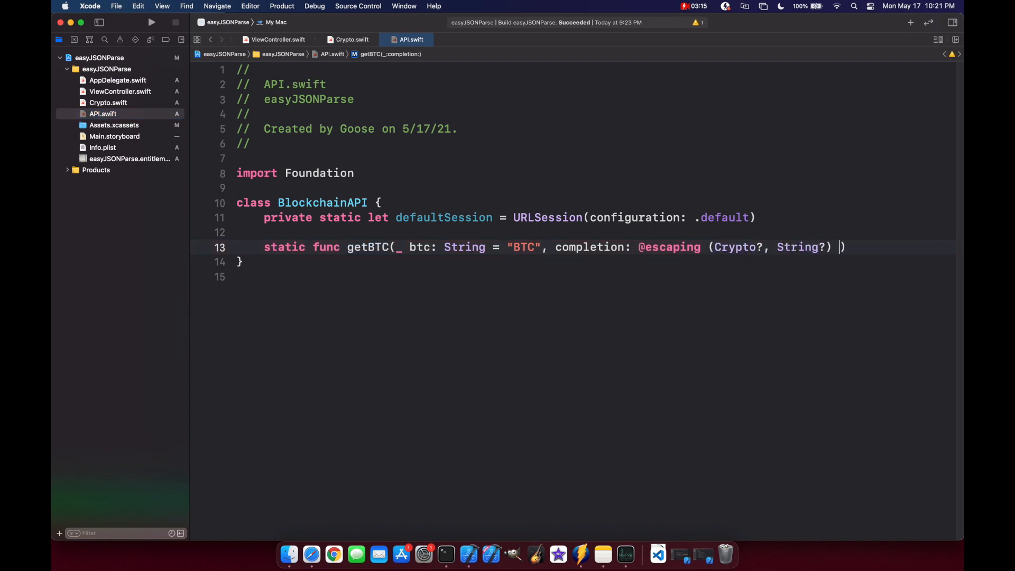
{"action": "type", "text": "-> Void"}
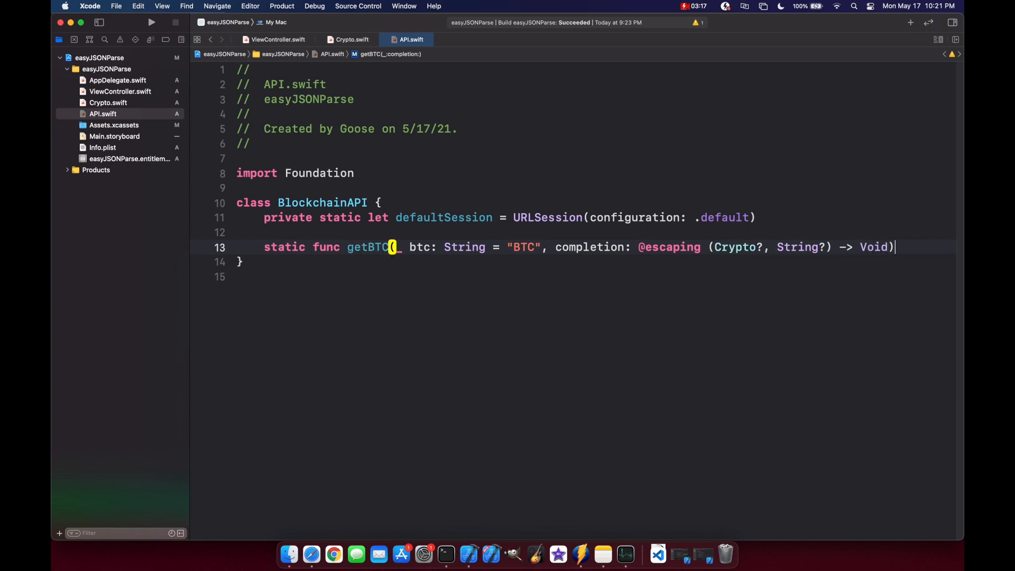
{"action": "type", "text": "{"}
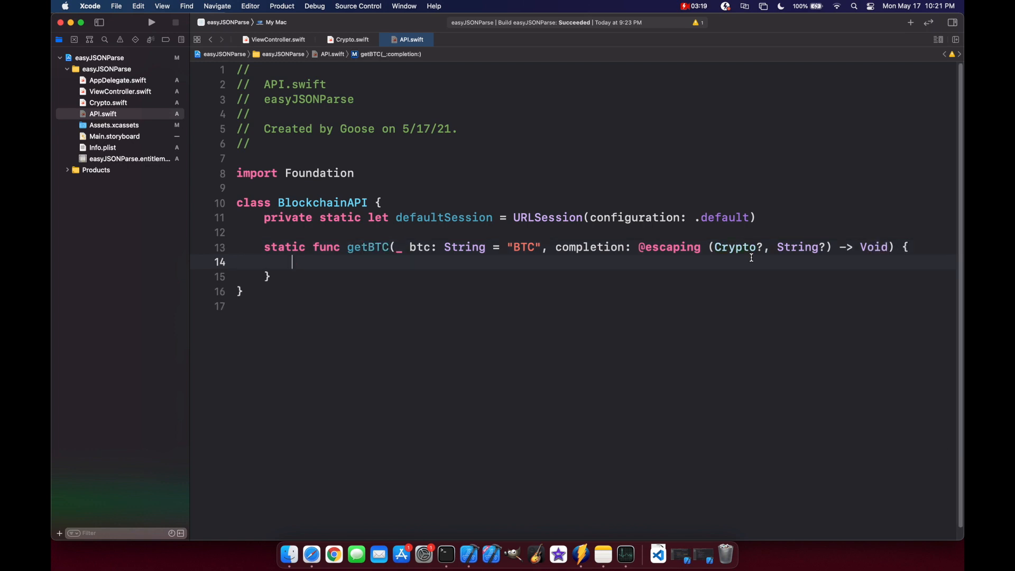
{"action": "type", "text": "gua"}
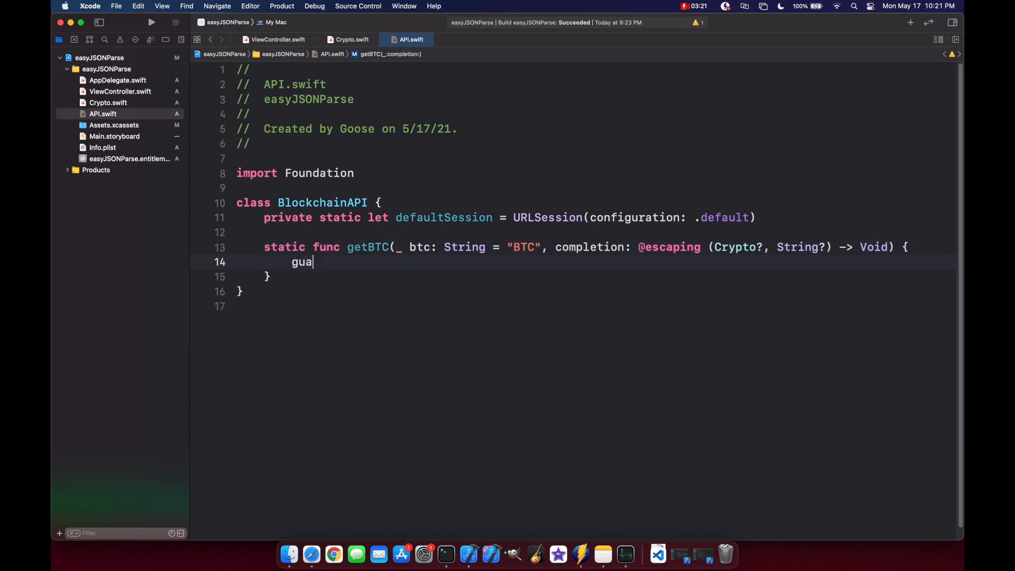
{"action": "type", "text": "rd let url = URL"}
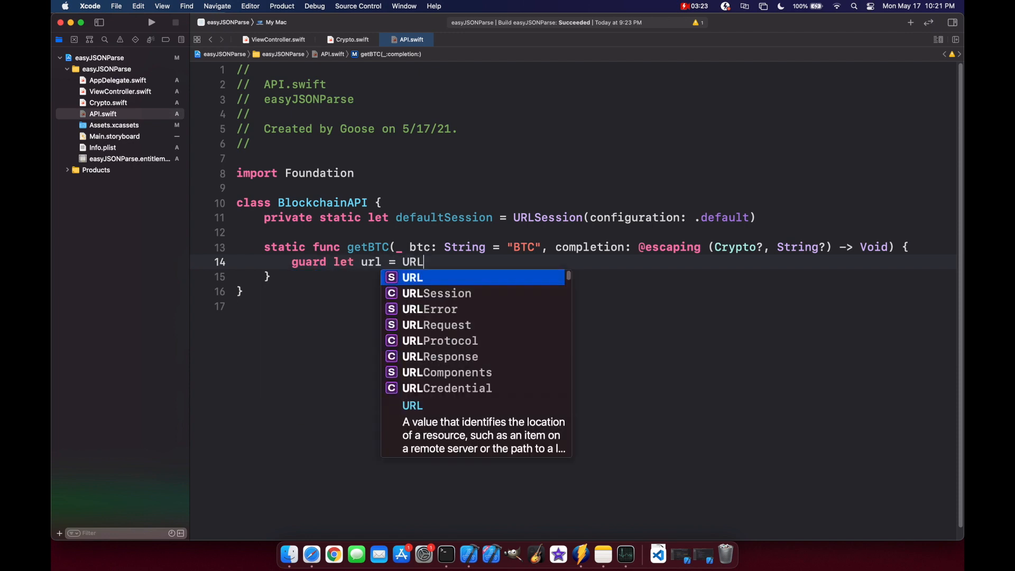
{"action": "type", "text": "(string:"}
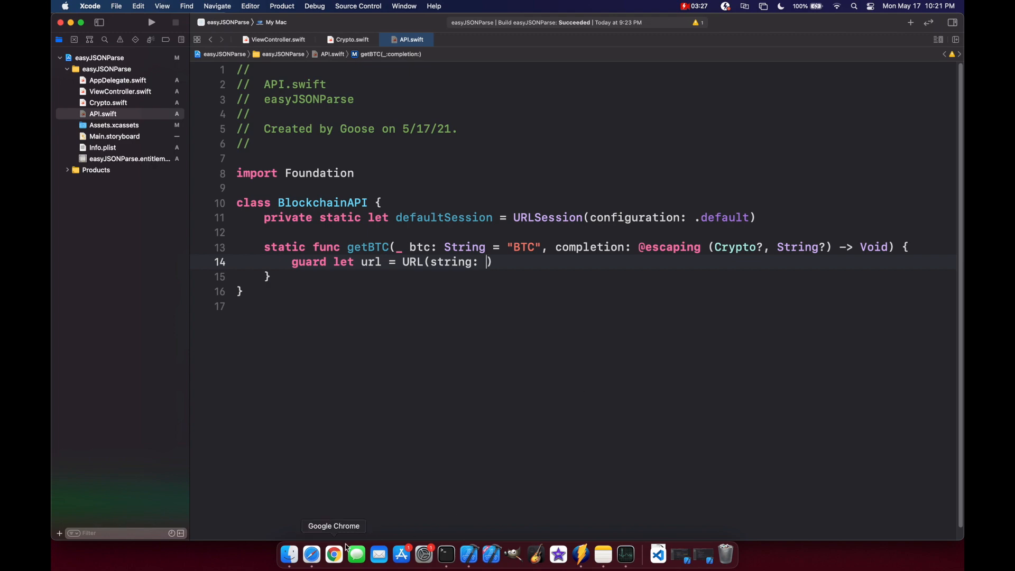
Copy the BTC-USD Request URL from the Safari API docs' Responses section
{"action": "left_click", "coordinate": [316, 553]}
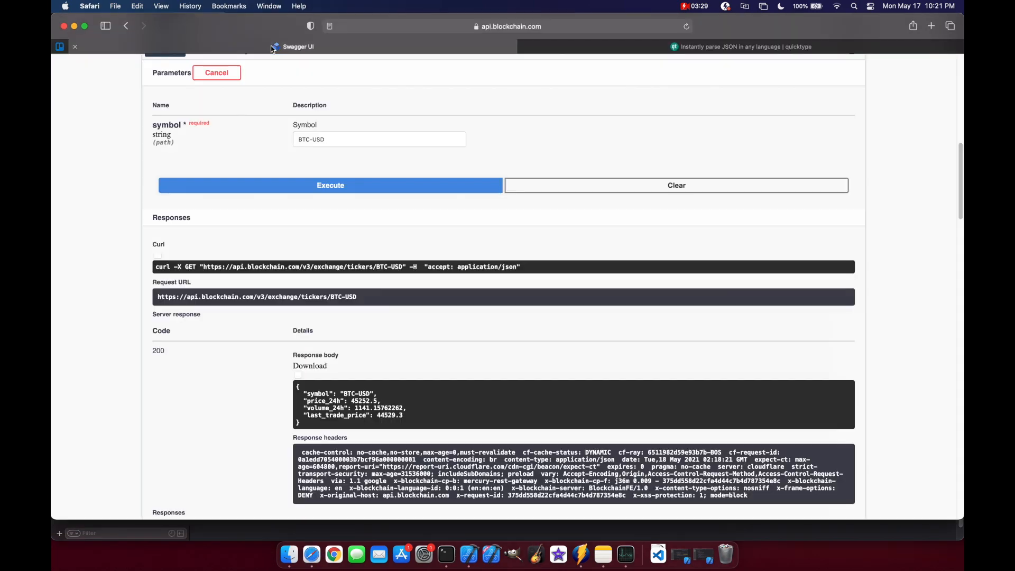
{"action": "left_click_drag", "start_coordinate": [235, 296], "coordinate": [355, 297]}
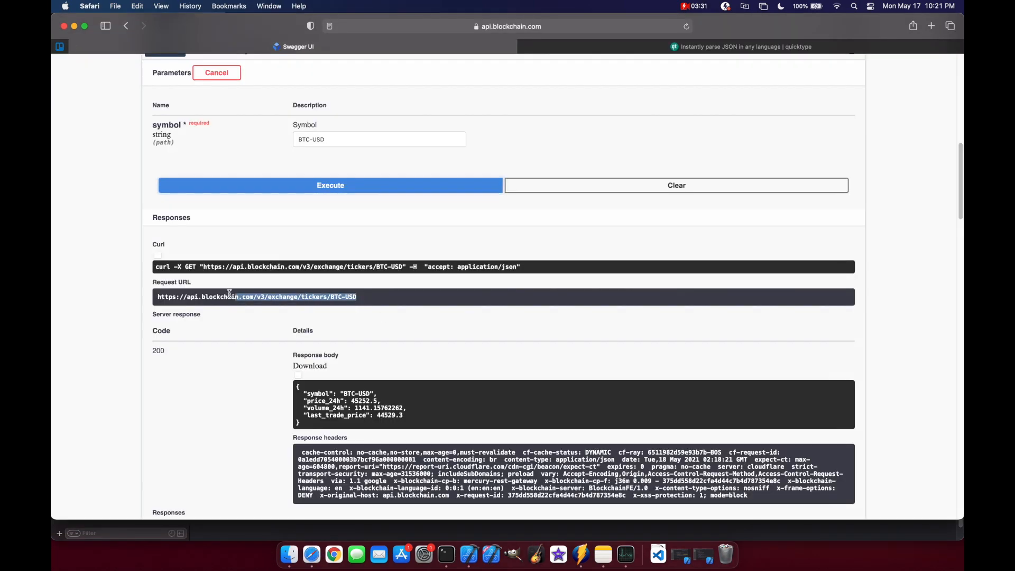
{"action": "left_click", "coordinate": [686, 552]}
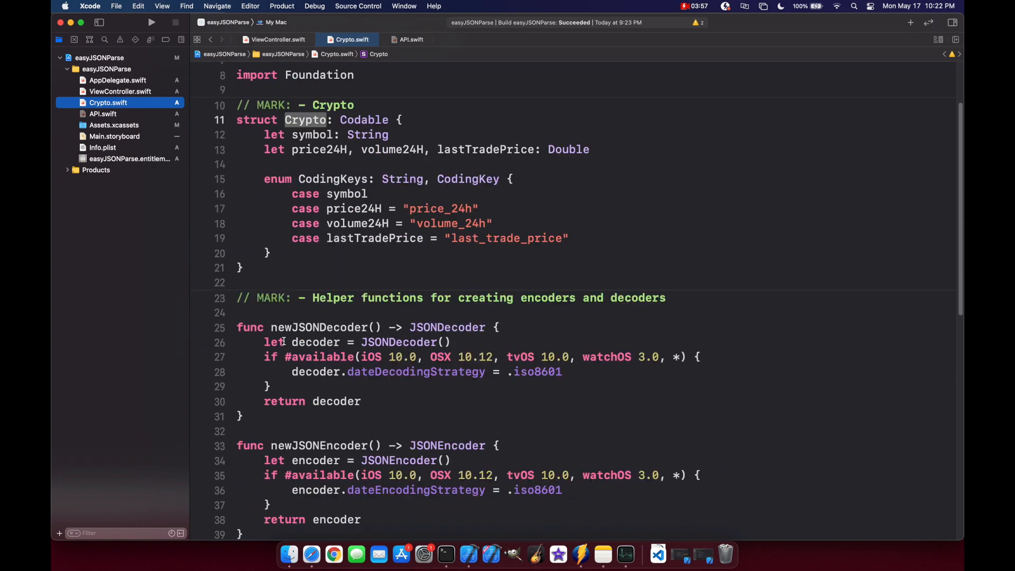
Scroll through Crypto.swift to review the generated model
{"action": "scroll", "scroll_direction": "down", "scroll_amount": 3}
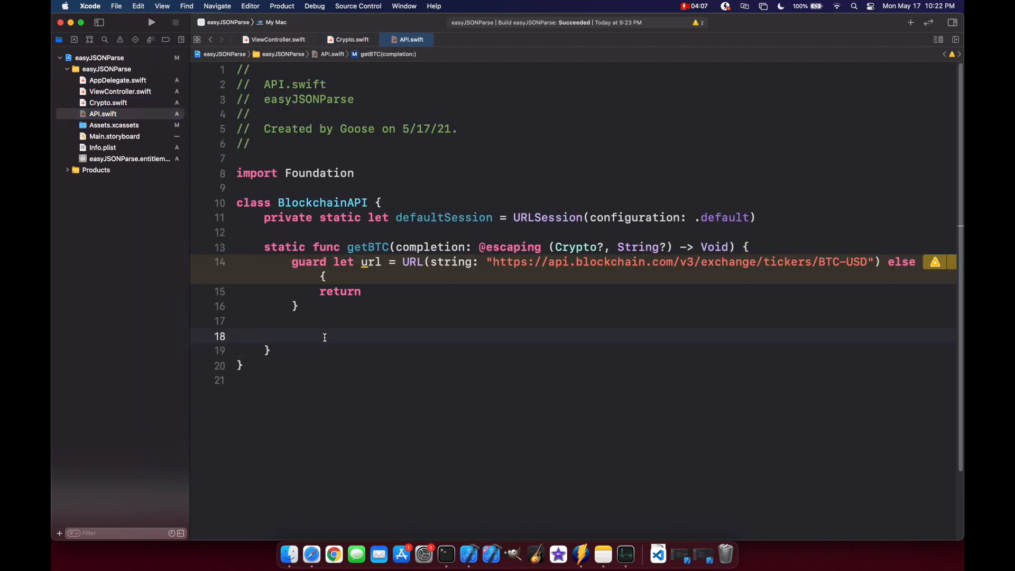
Start a defaultSession cryptoTask with a trailing closure taking btc, response and error
{"action": "type", "text": "defaultSession.cryptoTask(with: url, completionHandler: (Crypto?, URLResponse?, Error?) -> Void"}
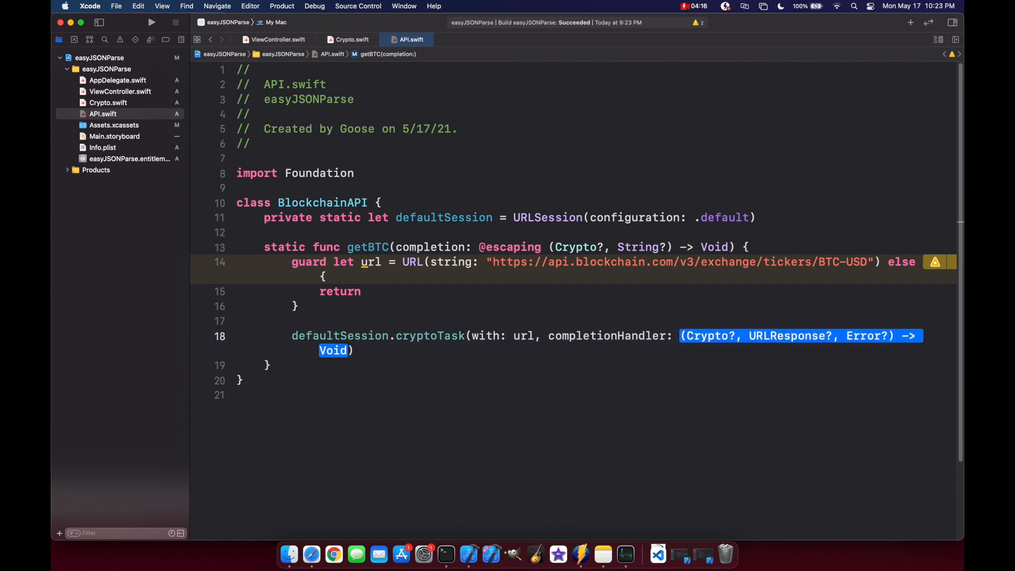
{"action": "key", "text": "Return"}
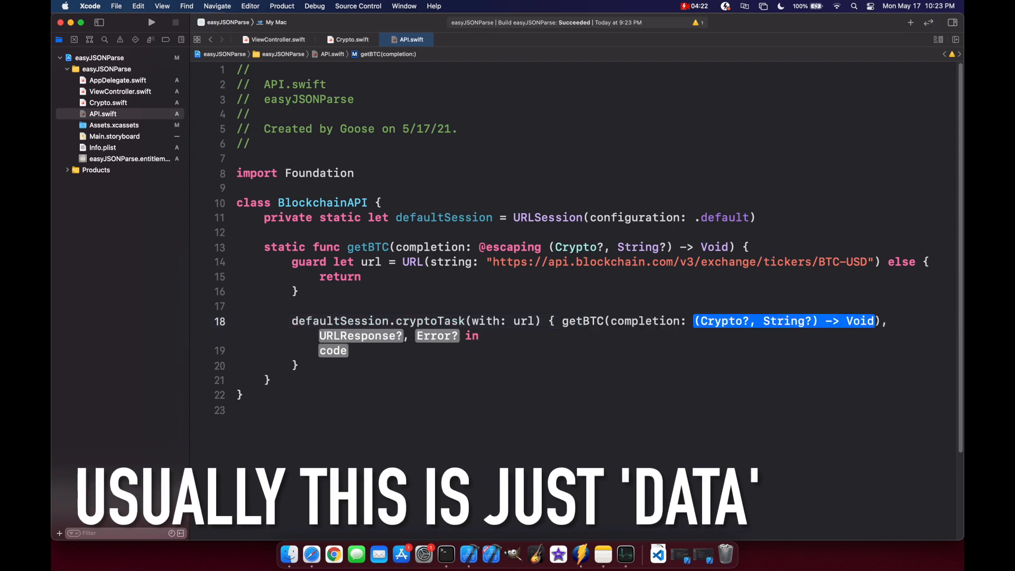
{"action": "type", "text": "btc"}
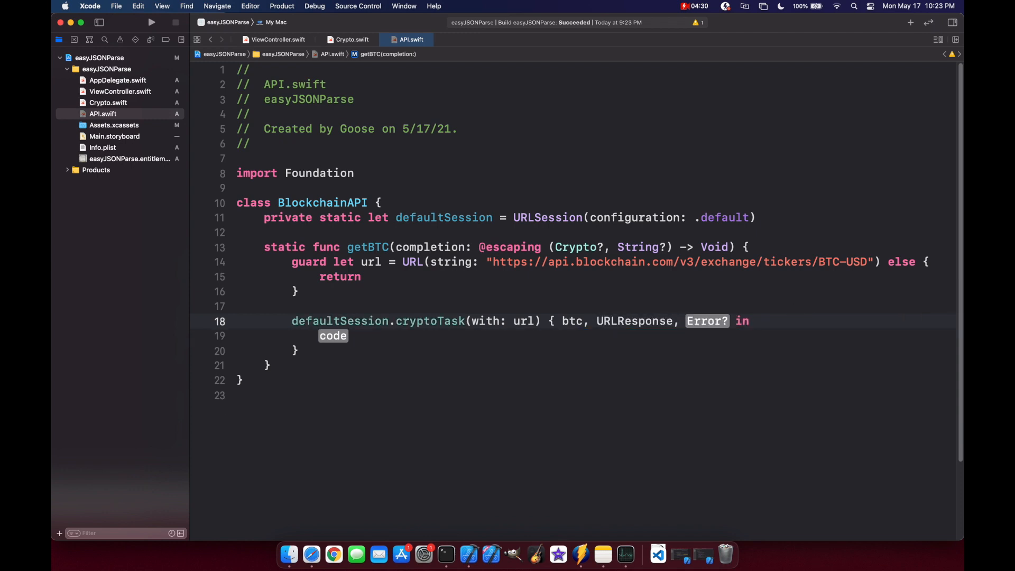
{"action": "type", "text": "response, er"}
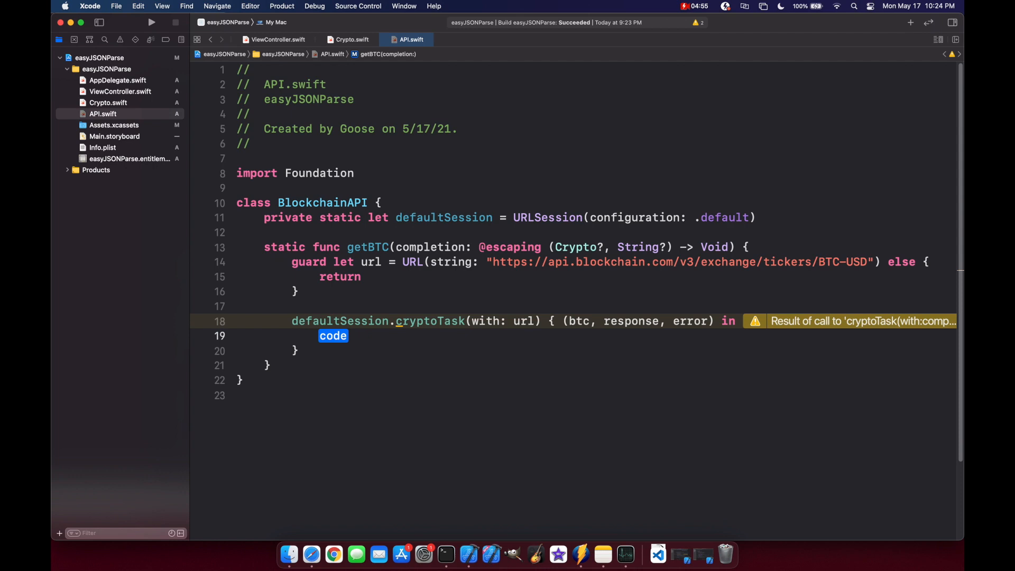
Guard that btc exists with no error, otherwise print(error as Any) and return
{"action": "type", "text": "guard let b"}
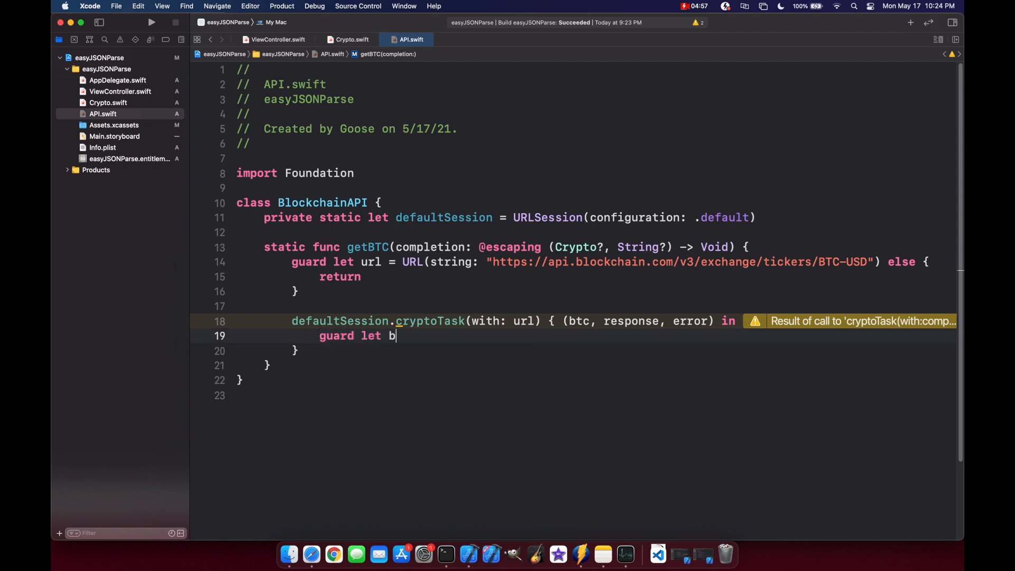
{"action": "type", "text": "tc = btc"}
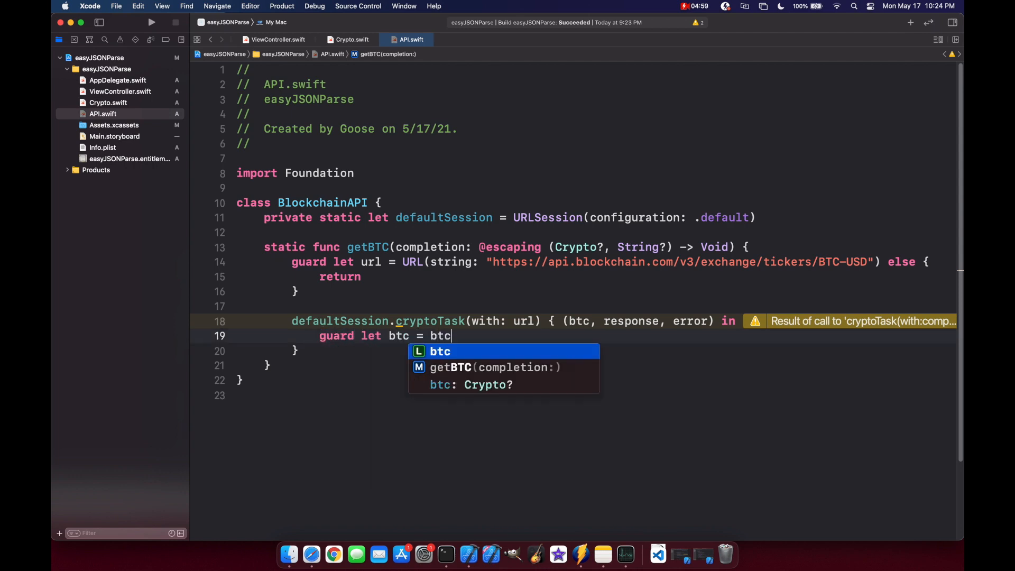
{"action": "type", "text": ", error == nil else {"}
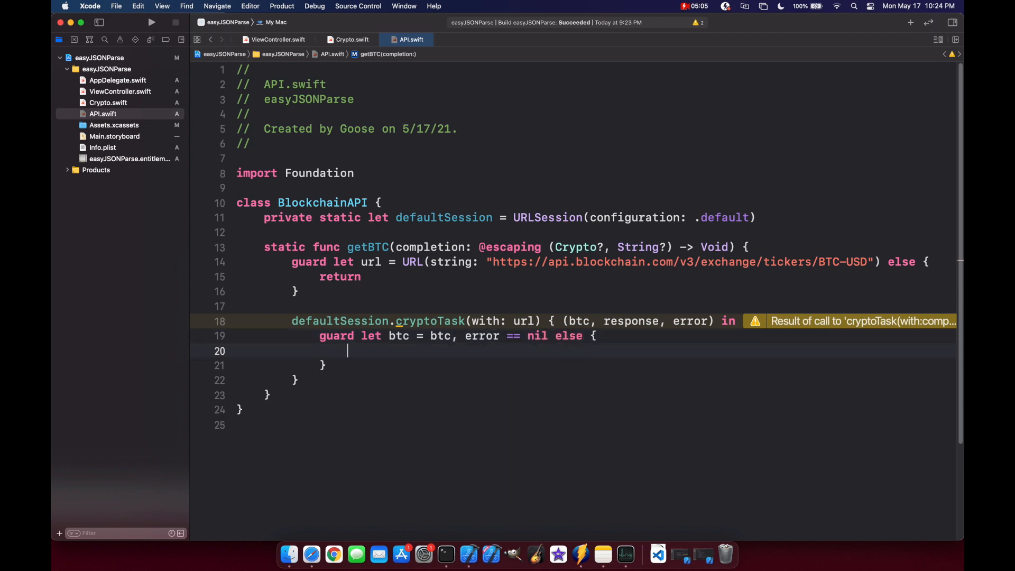
{"action": "type", "text": "p"}
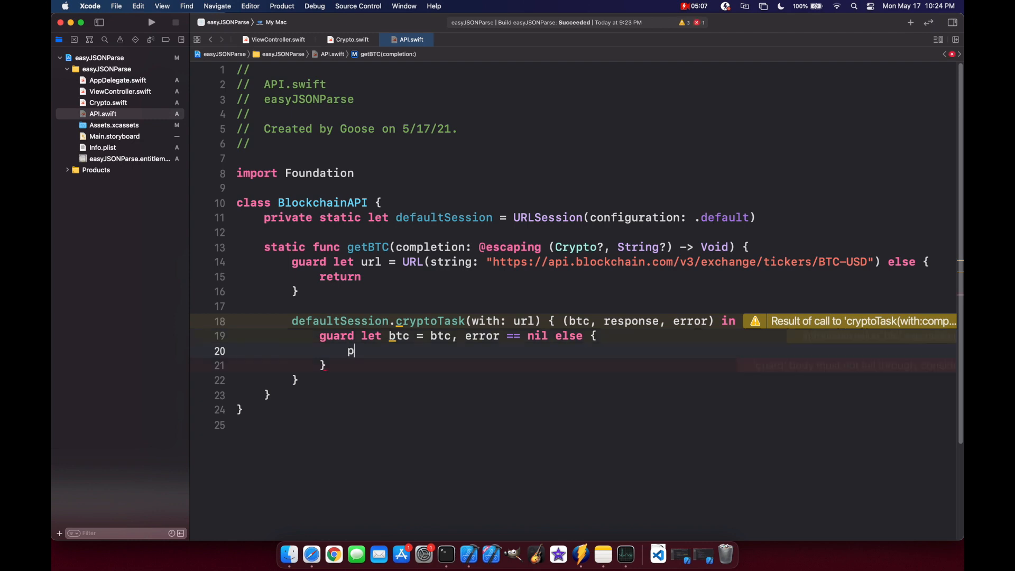
{"action": "type", "text": "rint(error"}
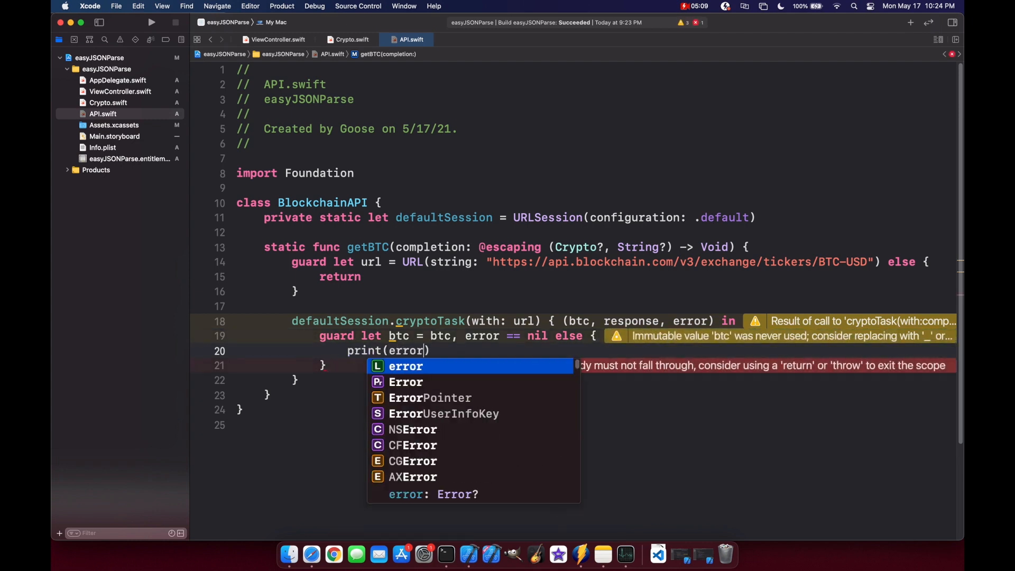
{"action": "type", "text": "as Any)"}
{"action": "type", "text": "return"}
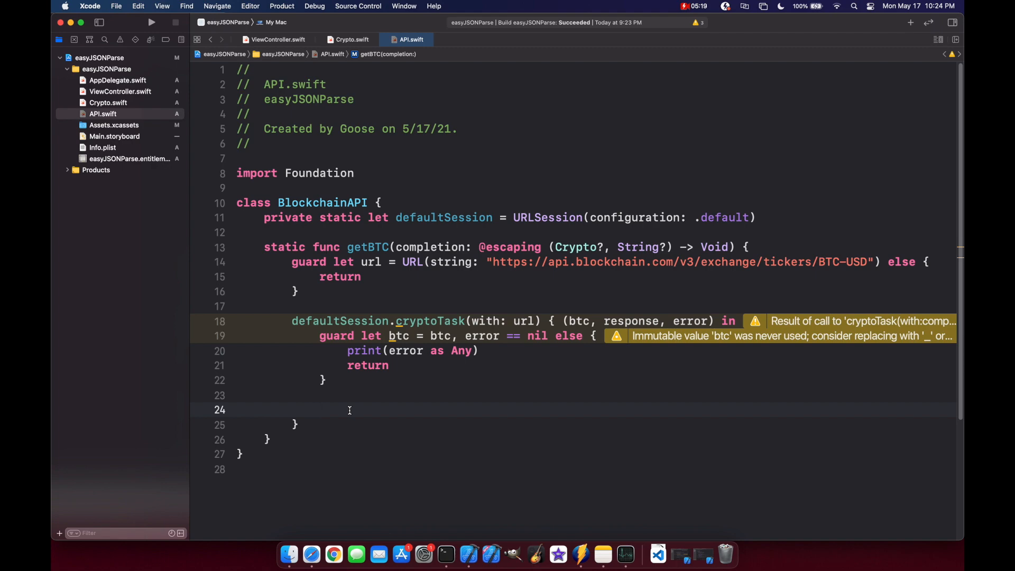
Call completion(btc, error?.localizedDescription) inside DispatchQueue.main.async and resume the task
{"action": "left_click", "coordinate": [350, 410]}
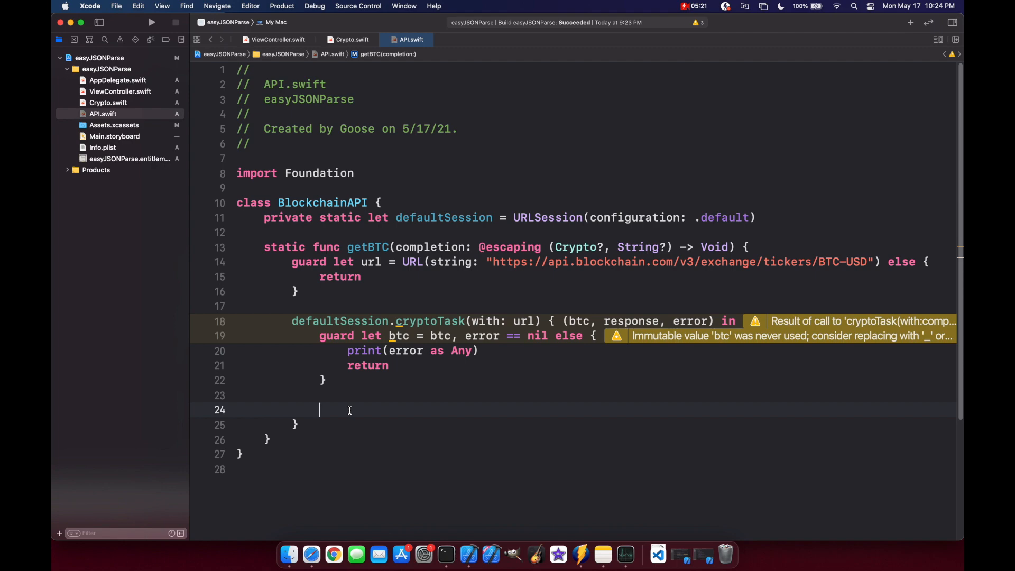
{"action": "type", "text": "DispatchQueue.main.async {"}
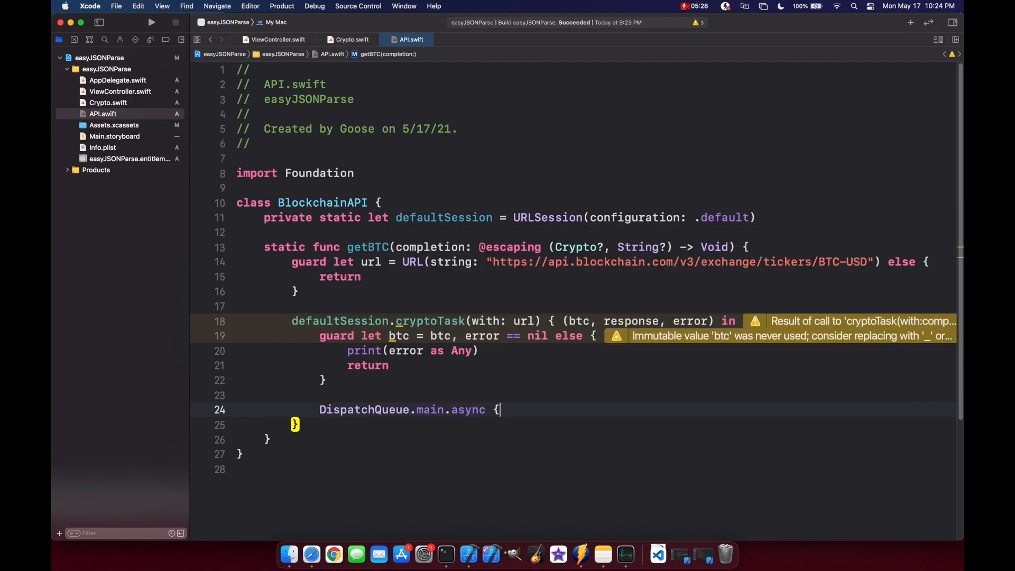
{"action": "type", "text": "completion"}
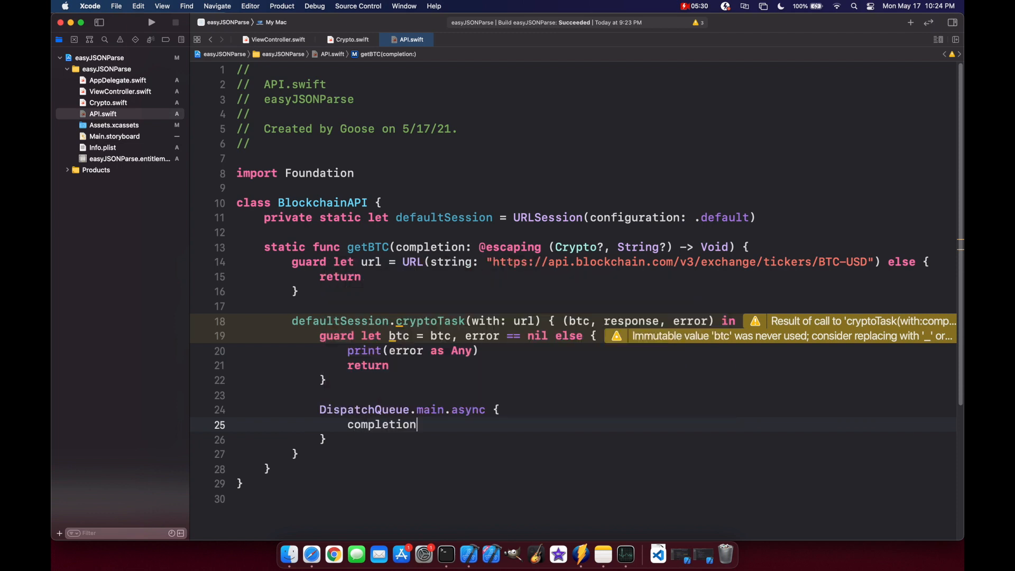
{"action": "type", "text": "(btc, error?.localizedDescription"}
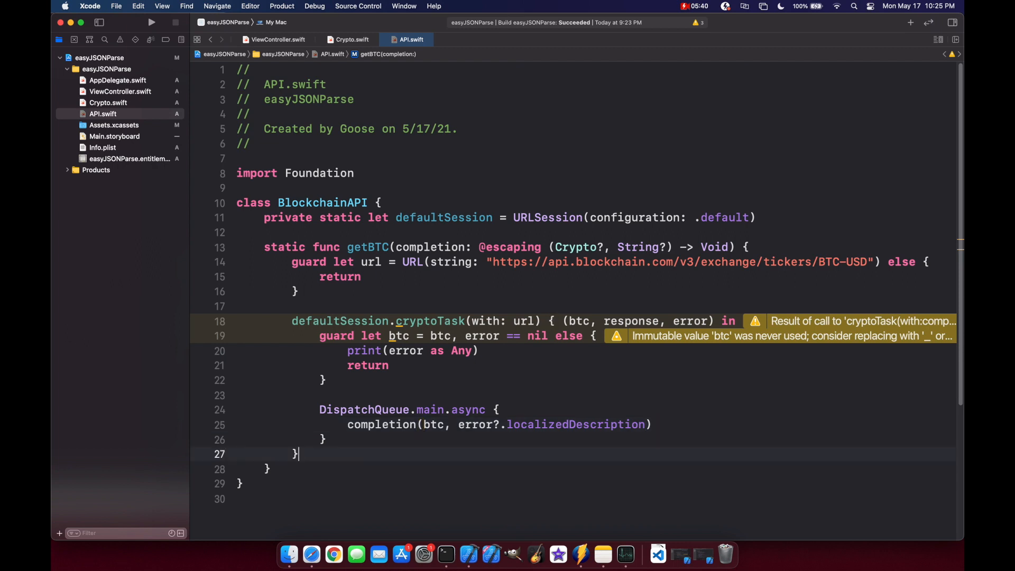
{"action": "type", "text": ".resume()"}
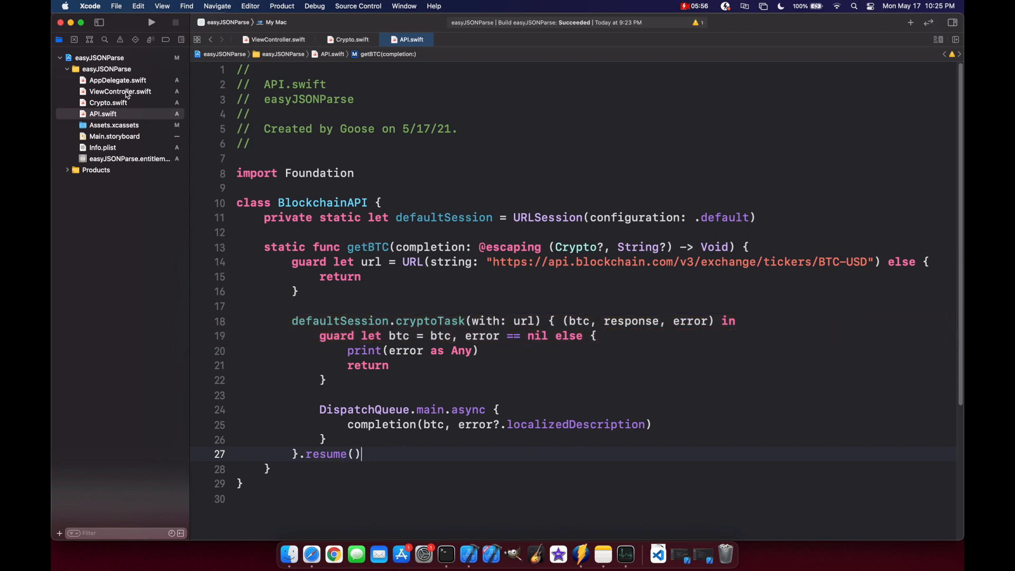
In checkPrice, call BlockchainAPI.getBTC and guard let btc = btc else return
{"action": "left_click", "coordinate": [119, 92]}
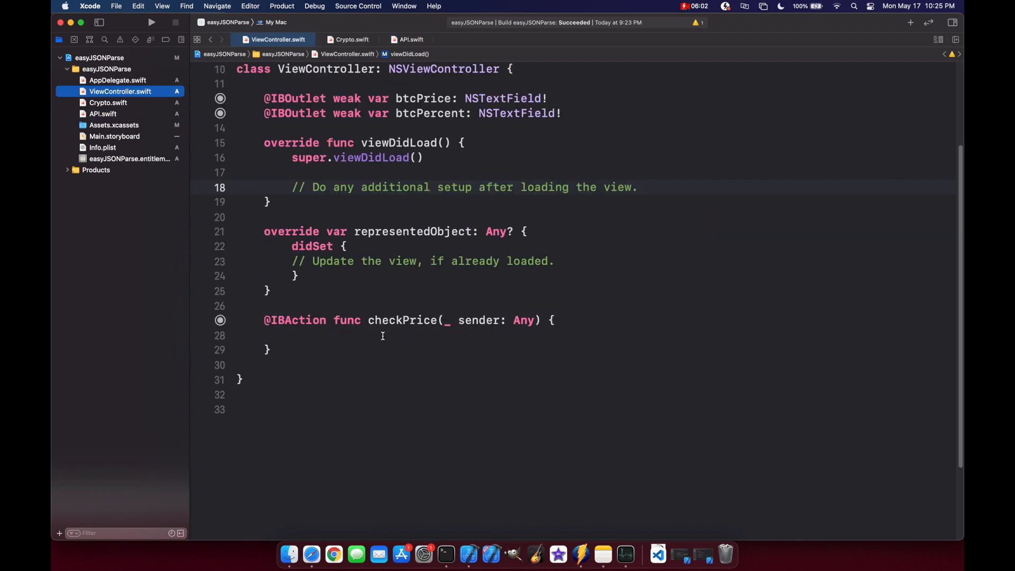
{"action": "type", "text": "Block"}
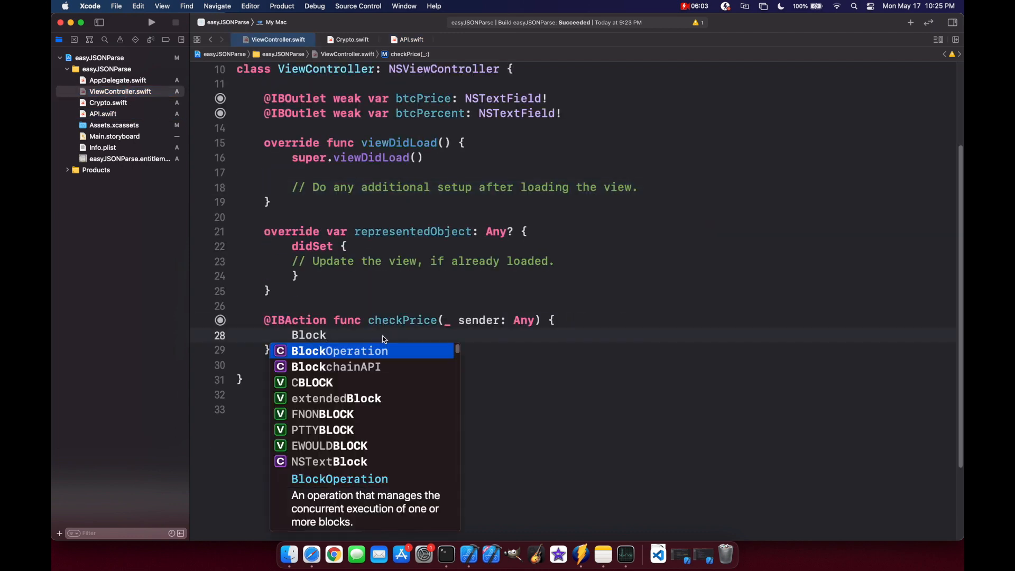
{"action": "left_click", "coordinate": [335, 367]}
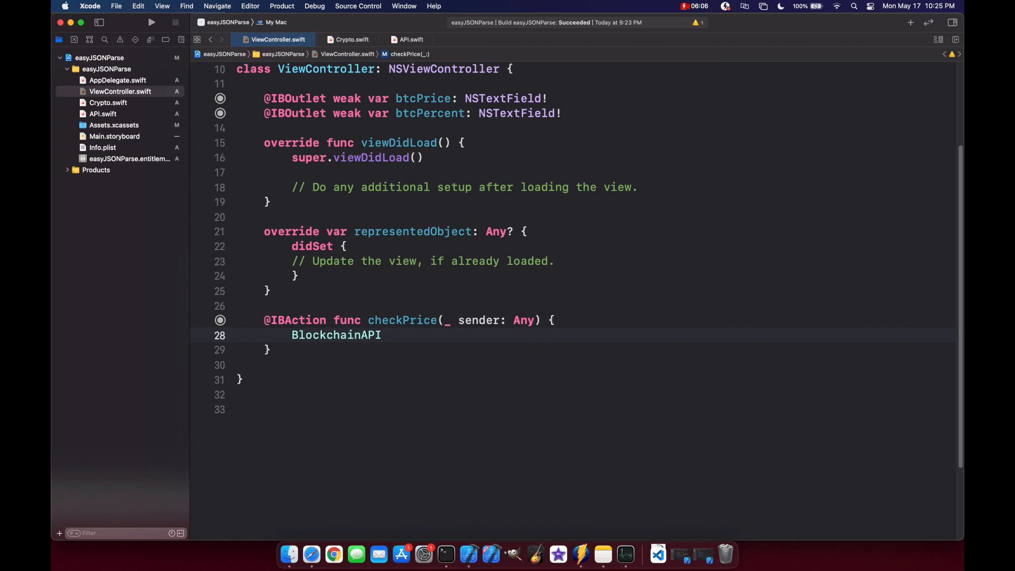
{"action": "type", "text": ".getBTC(completion:"}
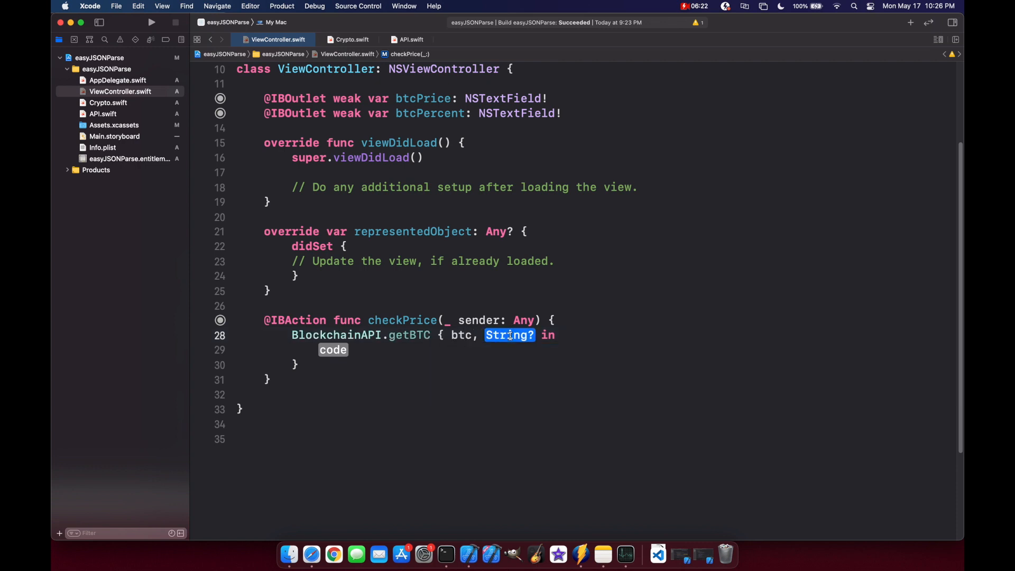
{"action": "type", "text": "error"}
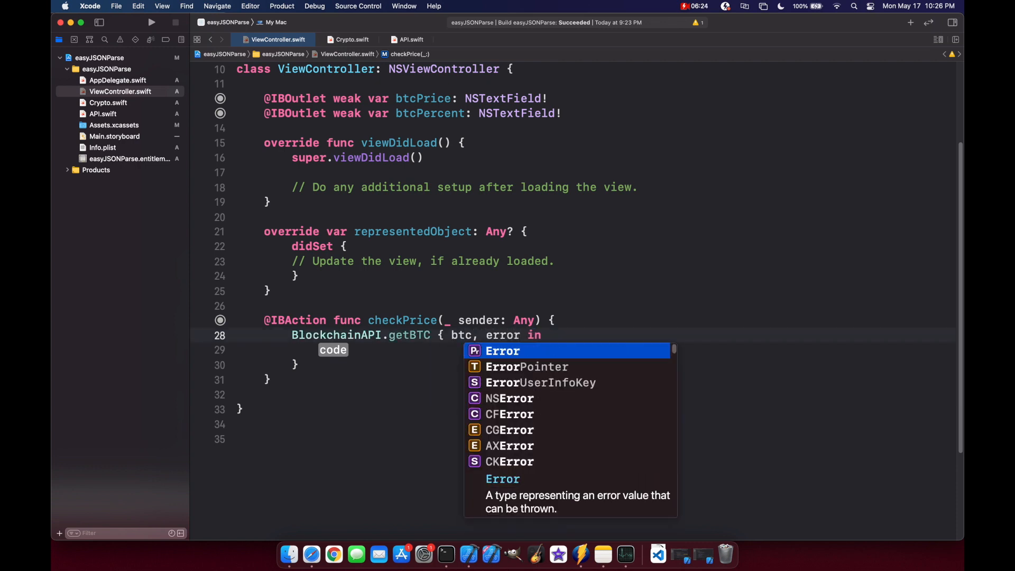
{"action": "type", "text": "guard l"}
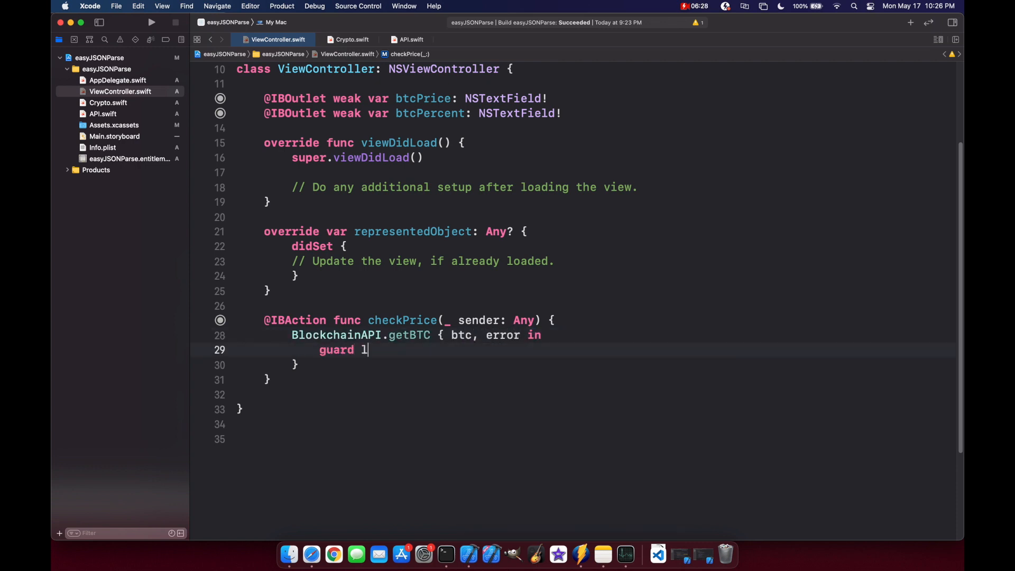
{"action": "type", "text": "et btc"}
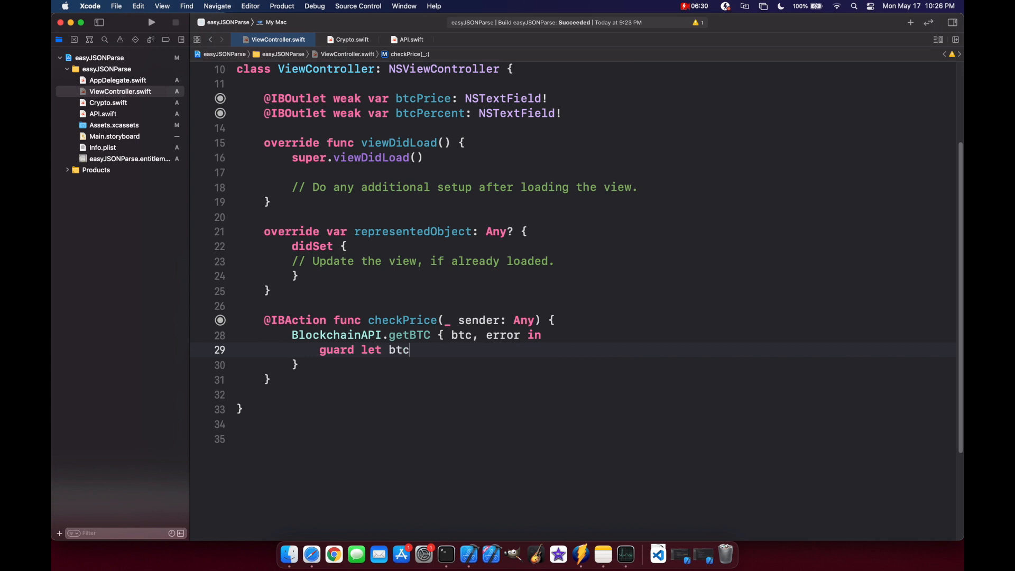
{"action": "type", "text": "= btc"}
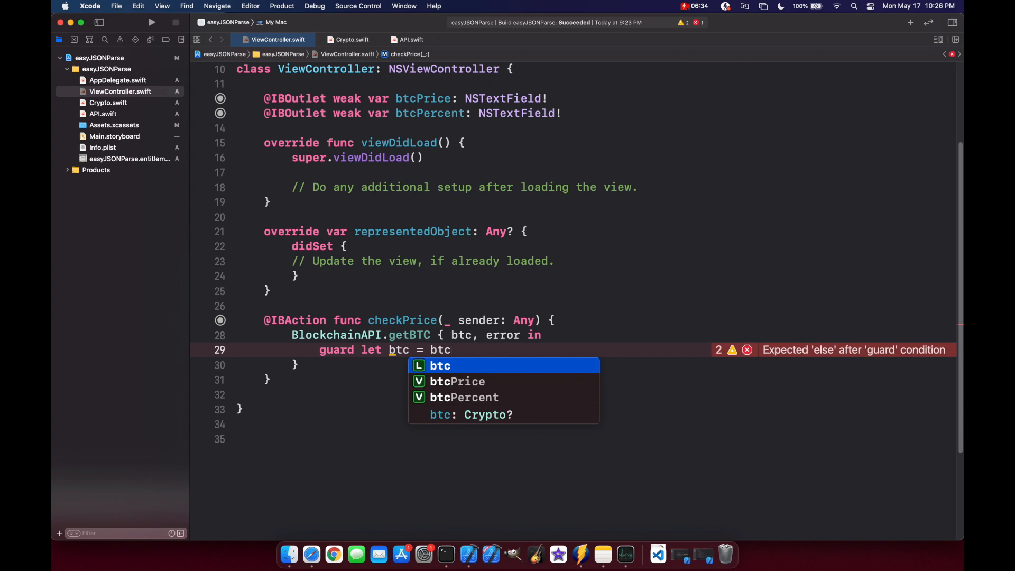
{"action": "type", "text": "else {re"}
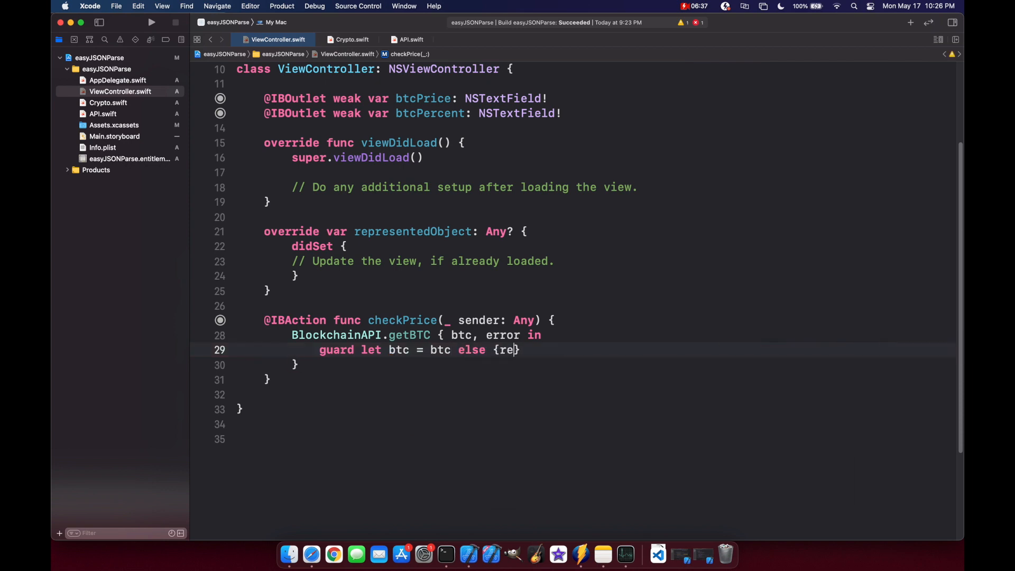
{"action": "type", "text": "turn }"}
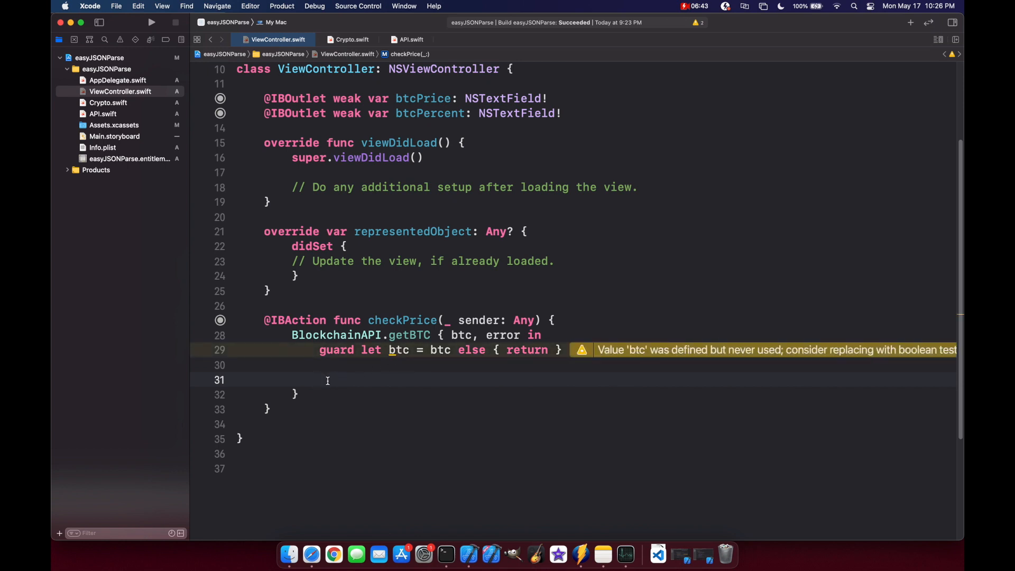
Store btc.lastTradePrice and btc.price24H in lastTradePrice and price24H constants
{"action": "type", "text": "let lastTrade"}
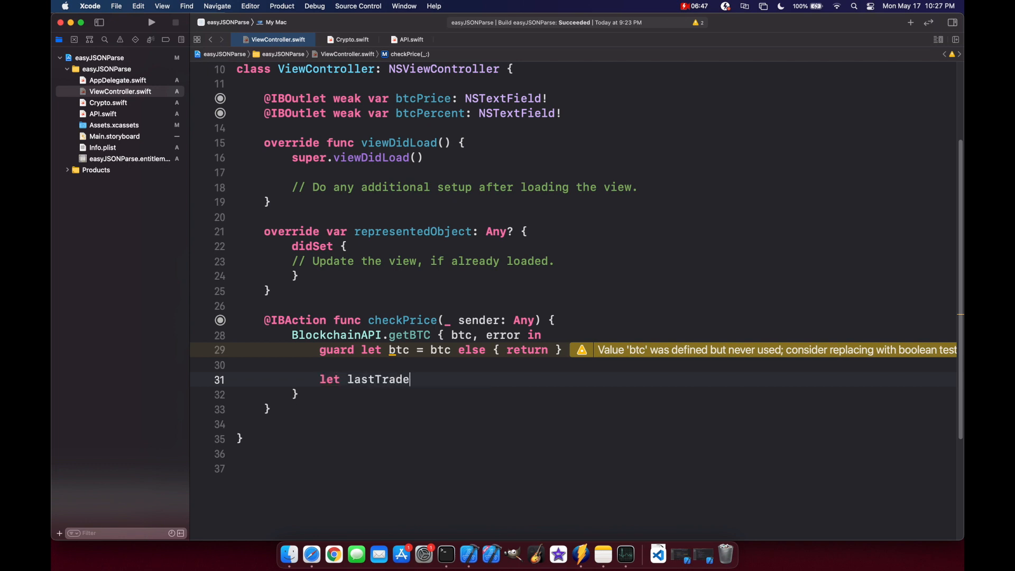
{"action": "type", "text": "Price ="}
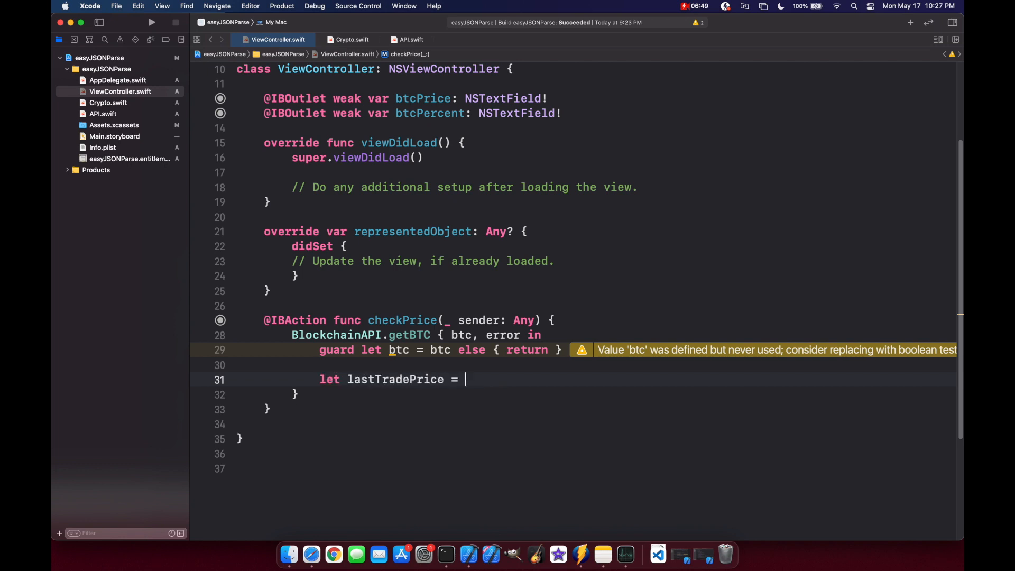
{"action": "type", "text": "btc.lastTradePrice"}
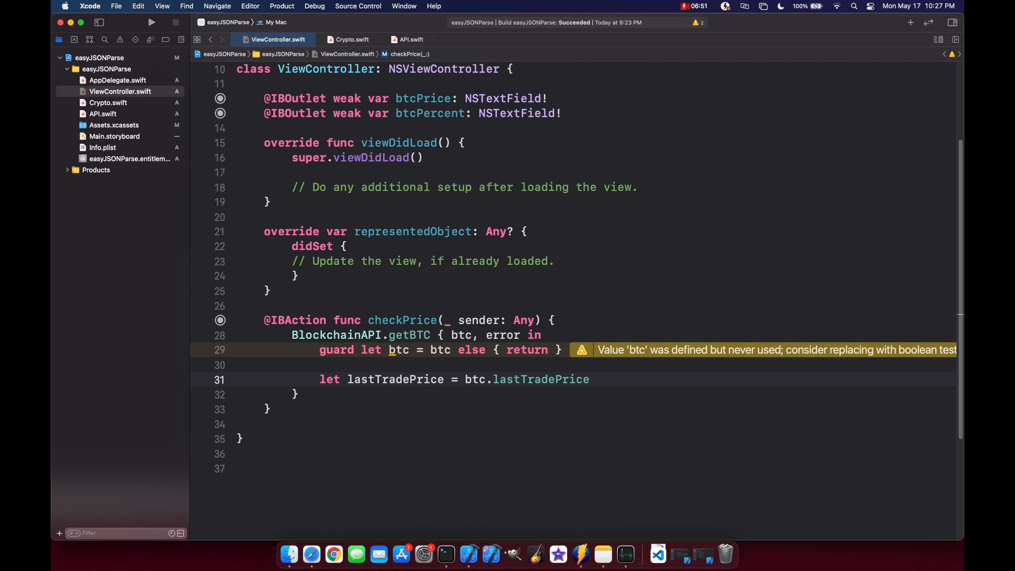
{"action": "type", "text": "let"}
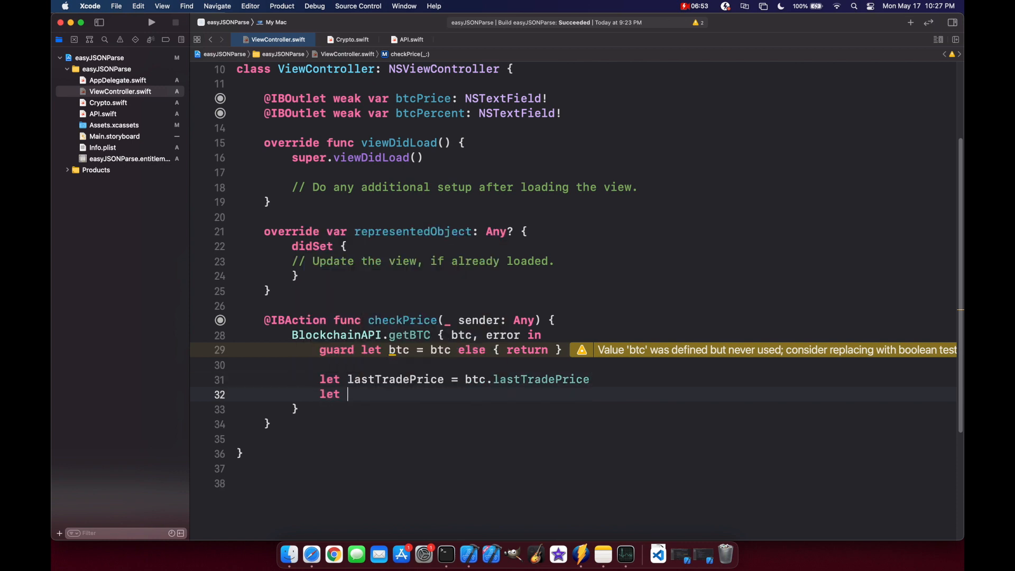
{"action": "type", "text": "price"}
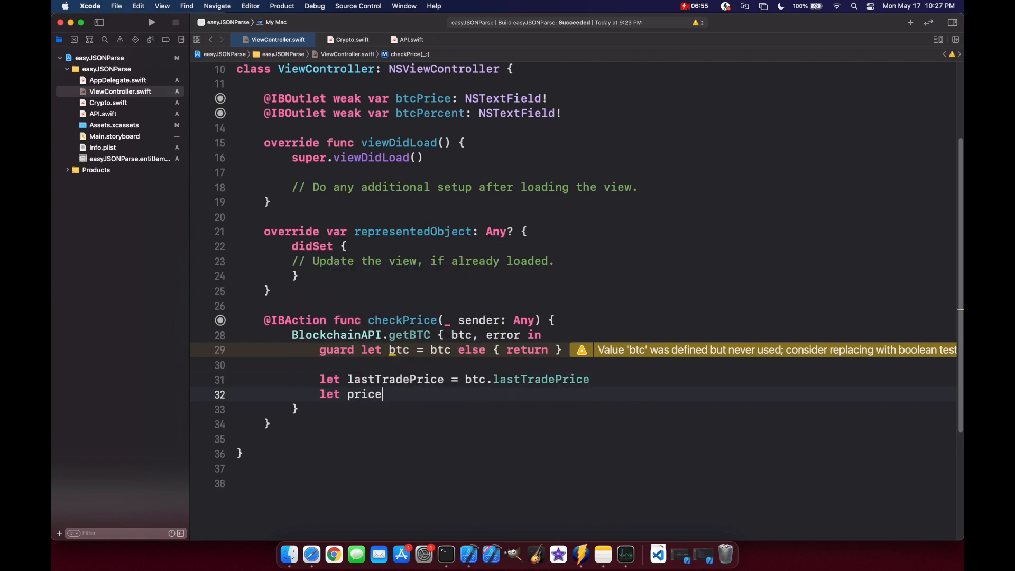
{"action": "type", "text": "24H = btc.price24H"}
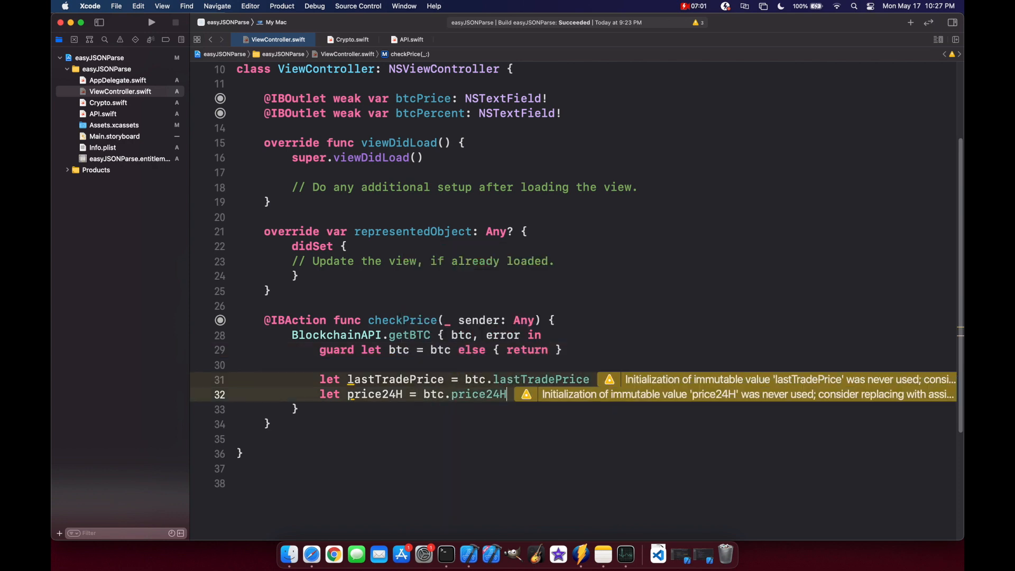
Compute percentChange from the last trade price and format it as a two-decimal percentString
{"action": "type", "text": "let perc"}
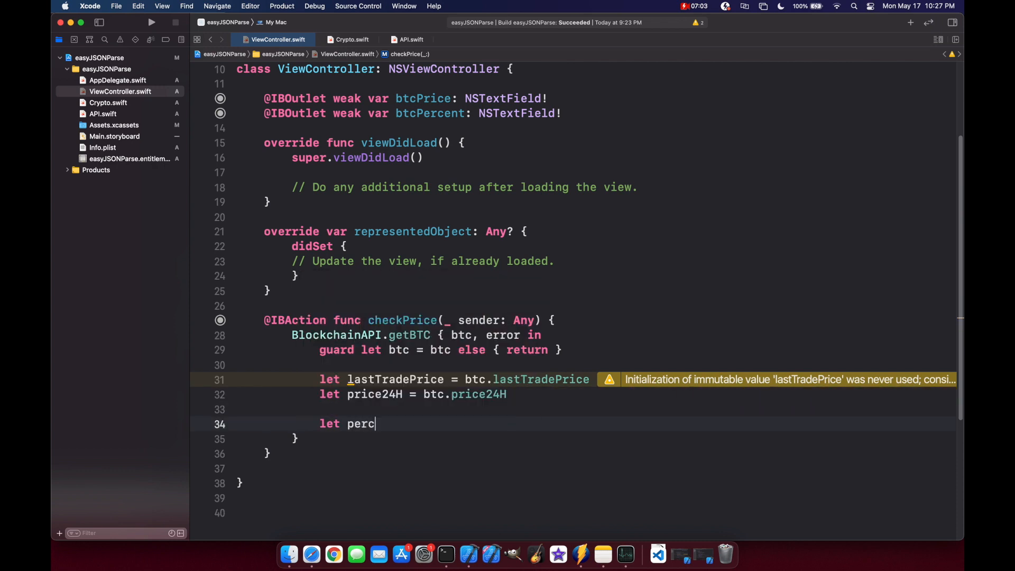
{"action": "type", "text": "entChange ="}
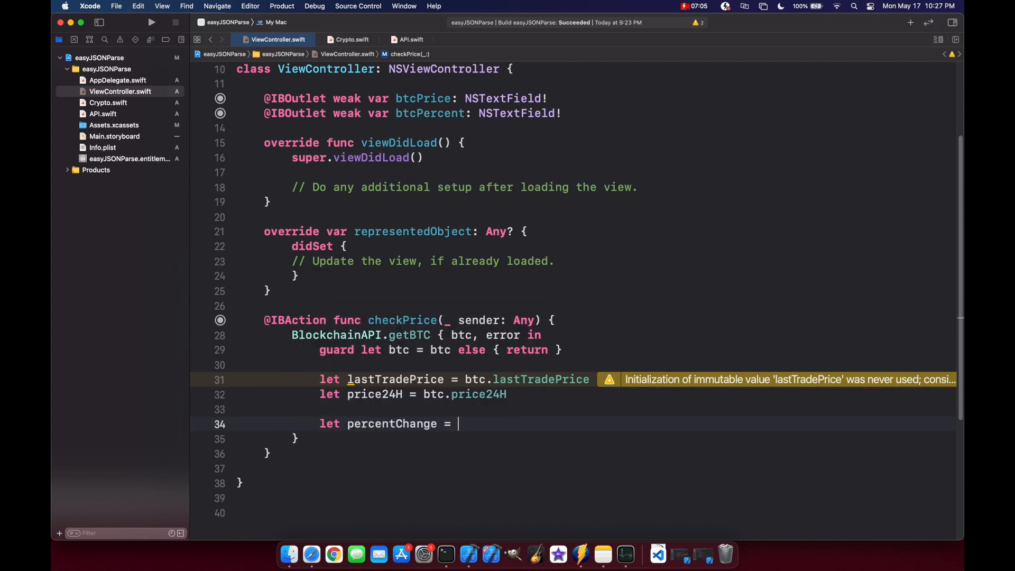
{"action": "type", "text": "(lastTradePrice - price24H) / price24H * 100"}
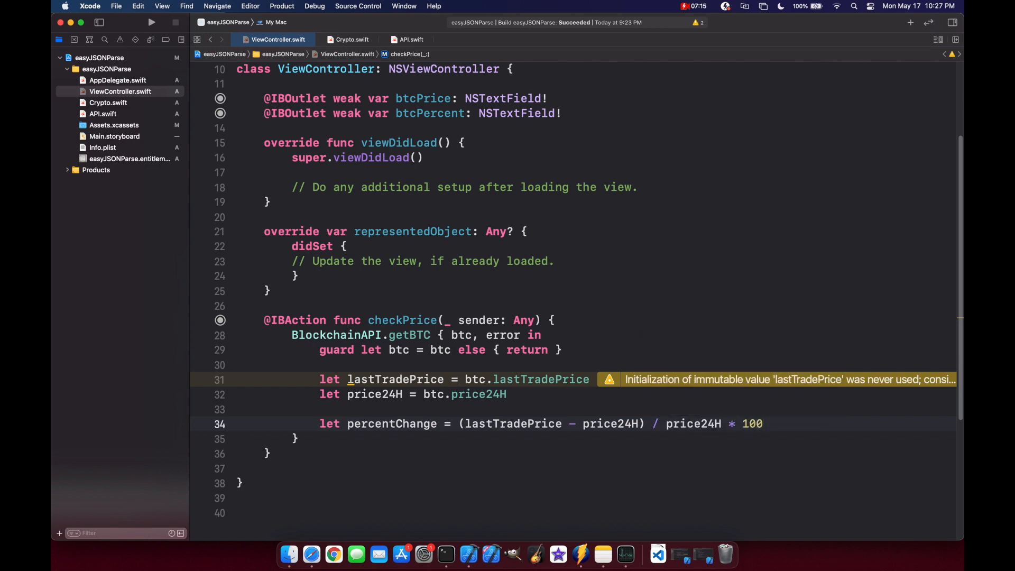
{"action": "key", "text": "Return"}
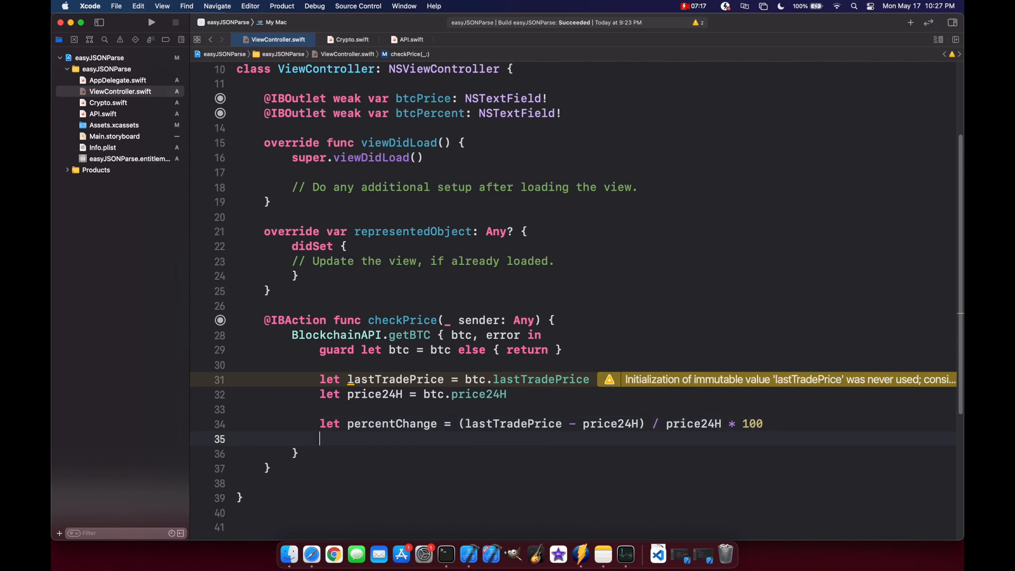
{"action": "type", "text": "let p"}
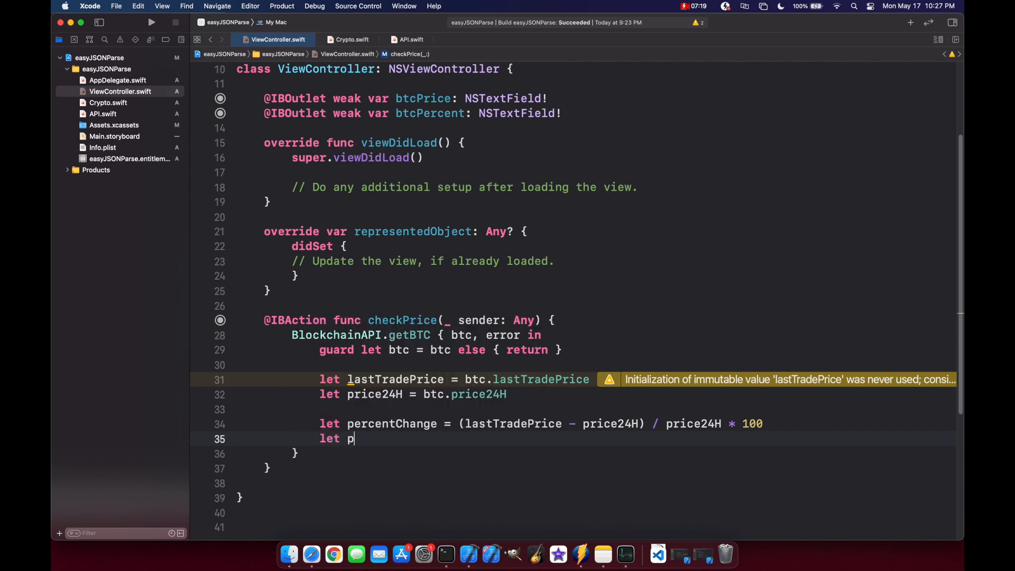
{"action": "type", "text": "ercentString"}
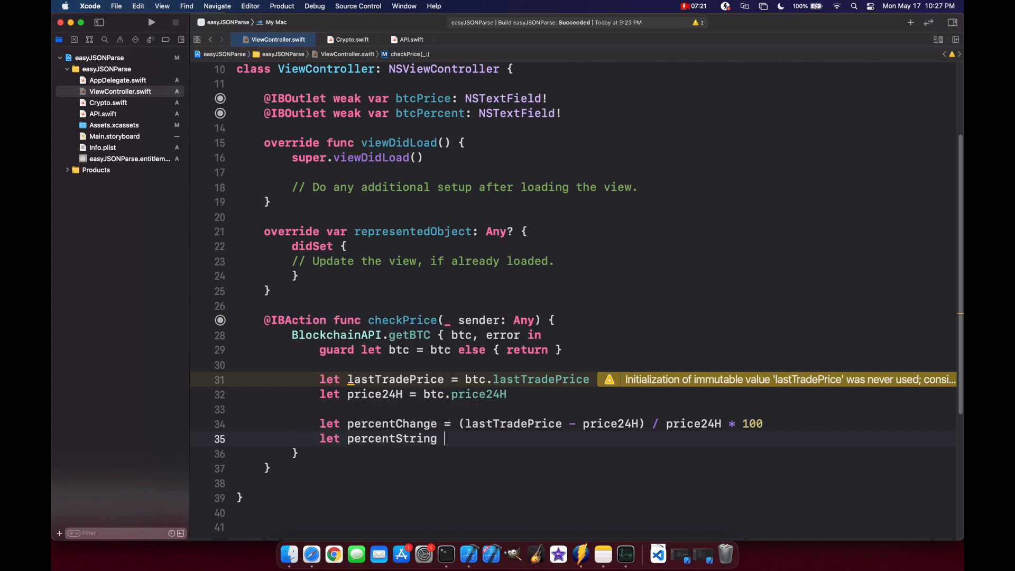
{"action": "type", "text": "String(format"}
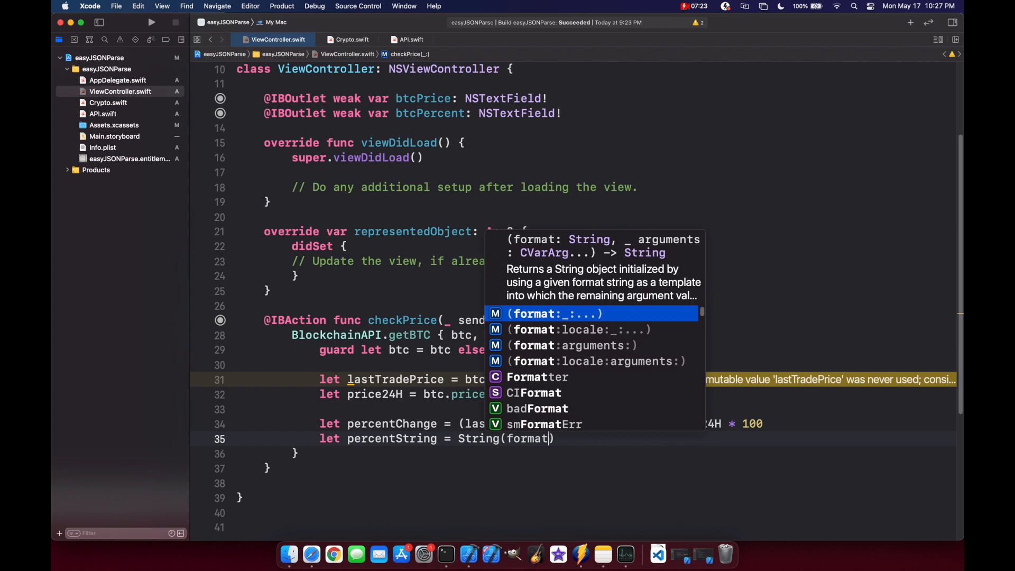
{"action": "type", "text": "\"%.2f\", p"}
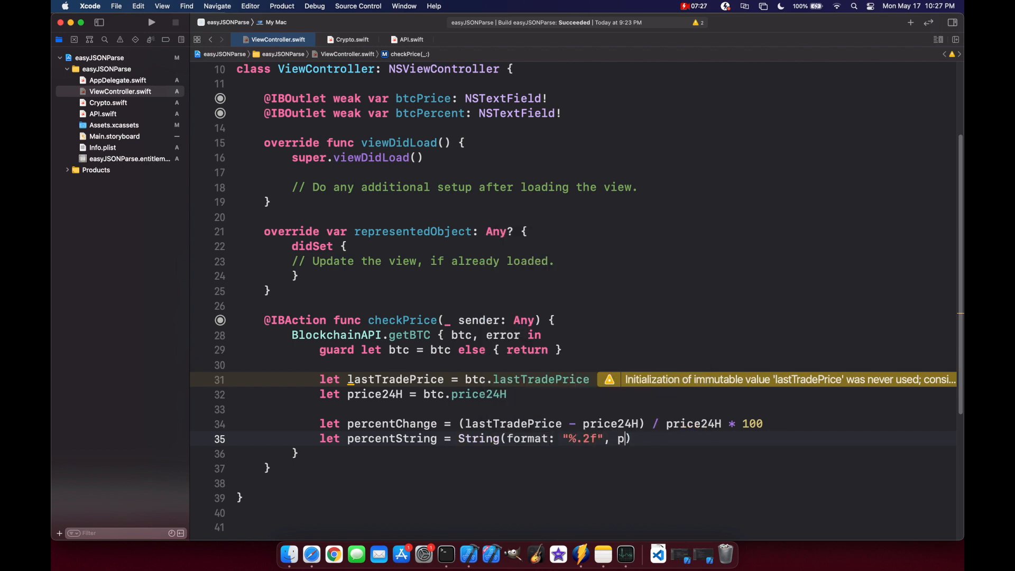
{"action": "type", "text": "ercentChange"}
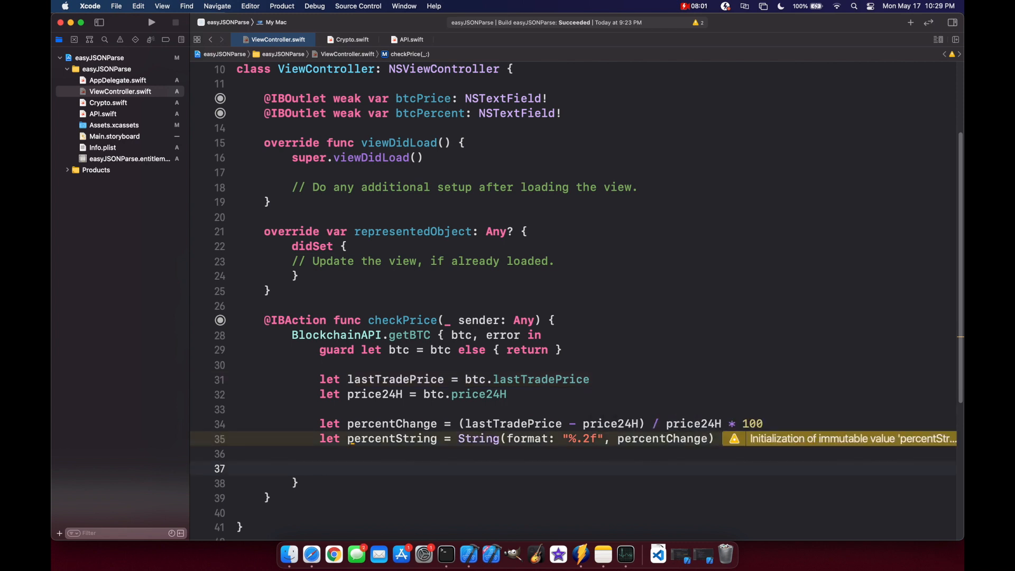
Set btcPrice to "$\(lastTradePrice)" and btcPercent to the percent string
{"action": "type", "text": "btcPrice.stringValue ="}
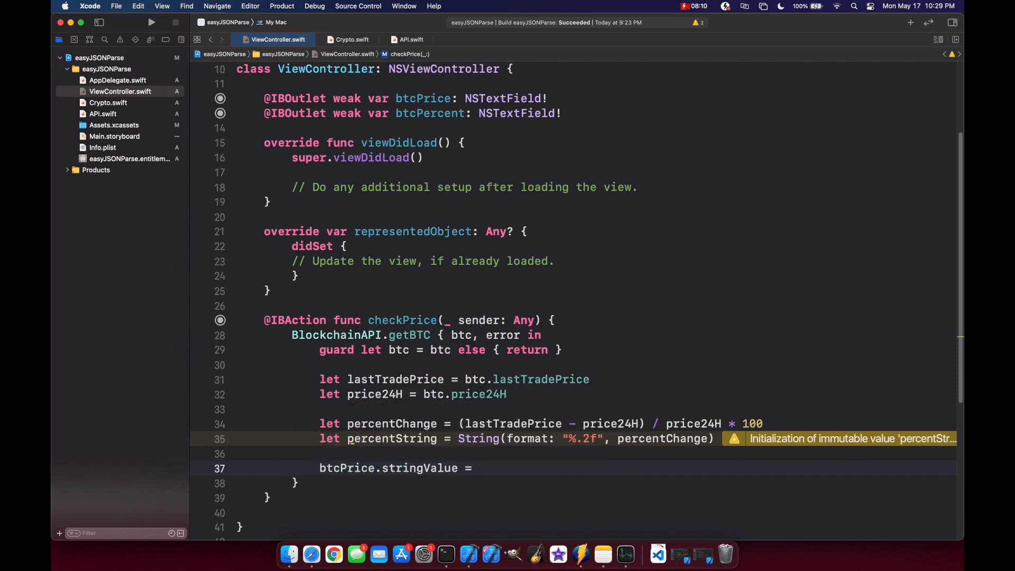
{"action": "type", "text": "self.btcPrice.stringValue = \"$\\(lastTradePrice)\""}
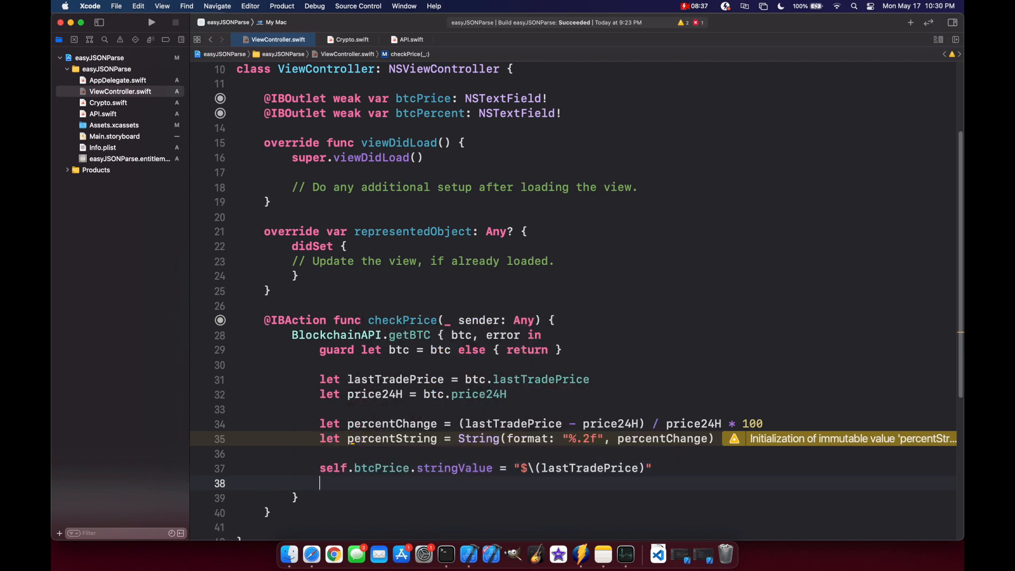
{"action": "type", "text": "self.btcPercent.stringValue = \"\\()\""}
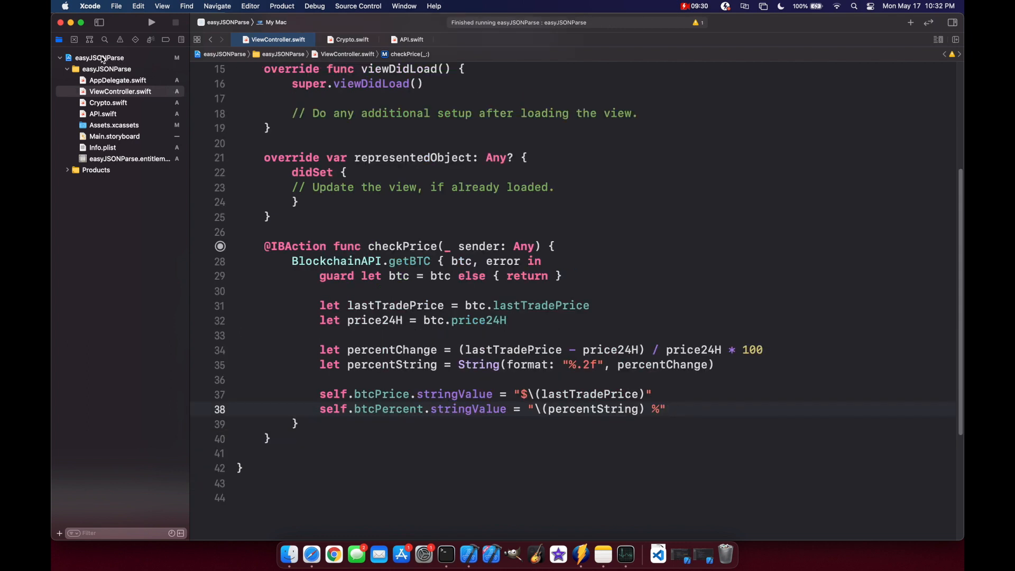
Enable network connections under App Sandbox in the target's Signing & Capabilities
{"action": "left_click", "coordinate": [98, 57]}
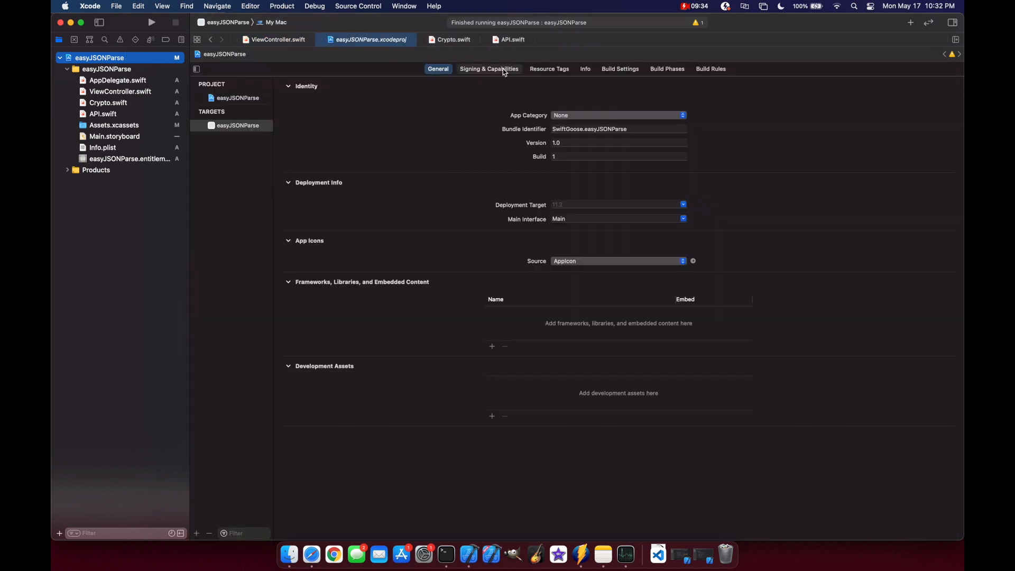
{"action": "left_click", "coordinate": [489, 69]}
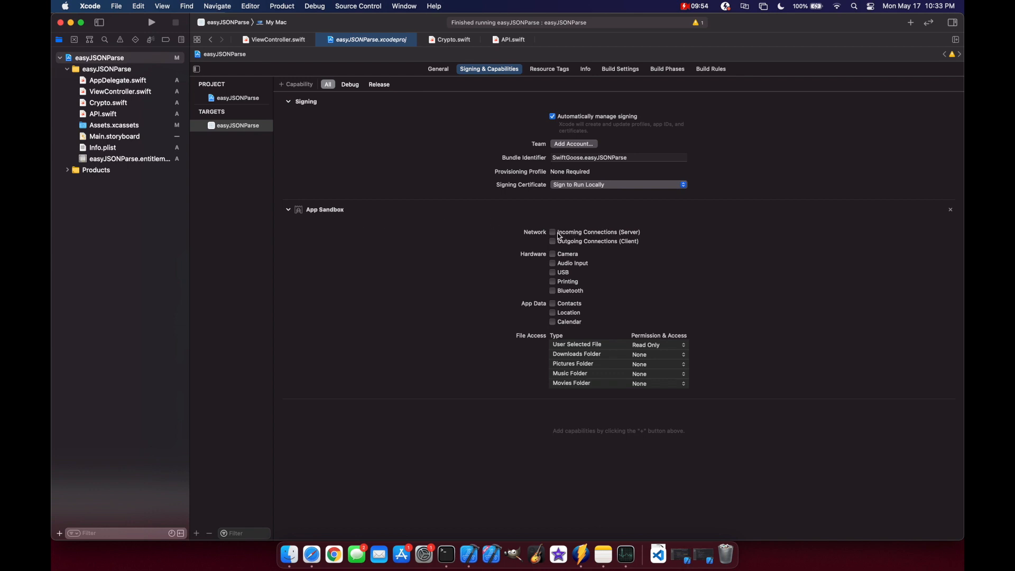
{"action": "left_click", "coordinate": [552, 232]}
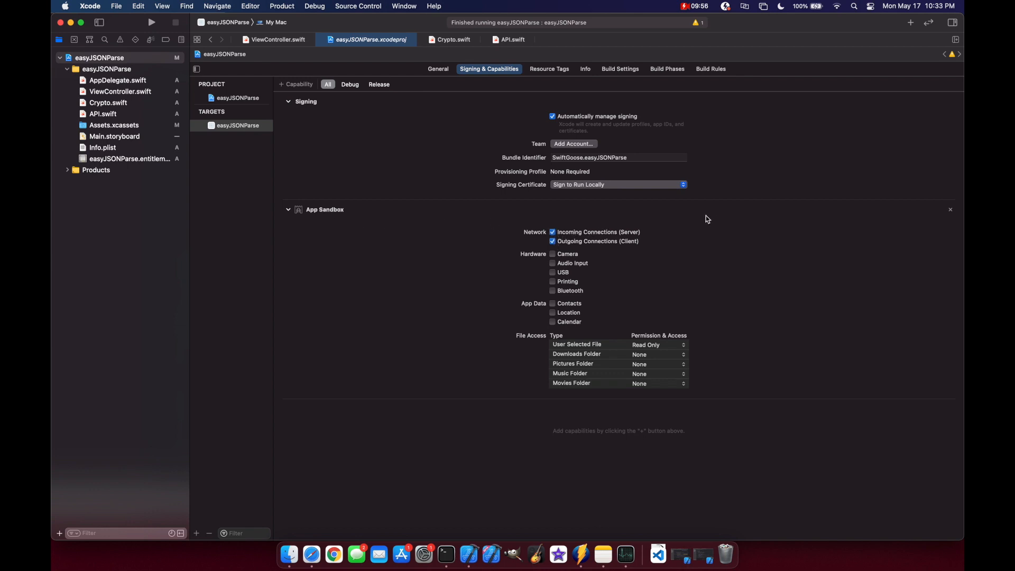
{"action": "mouse_move", "coordinate": [595, 253]}
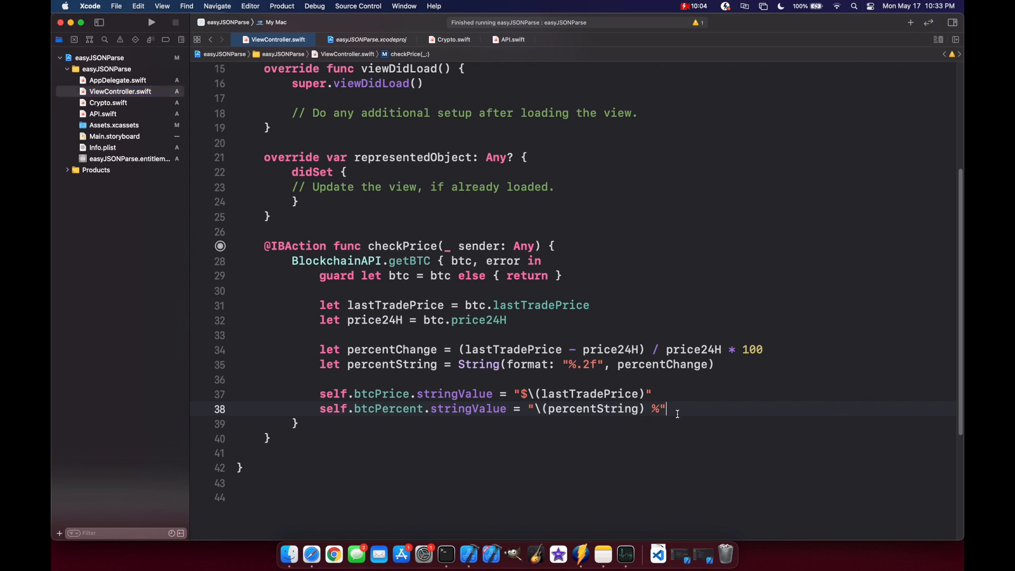
Run easyJSONParse and check the BTC price repeatedly, e.g. $44858.9 and 0.82 %
{"action": "left_click", "coordinate": [151, 22]}
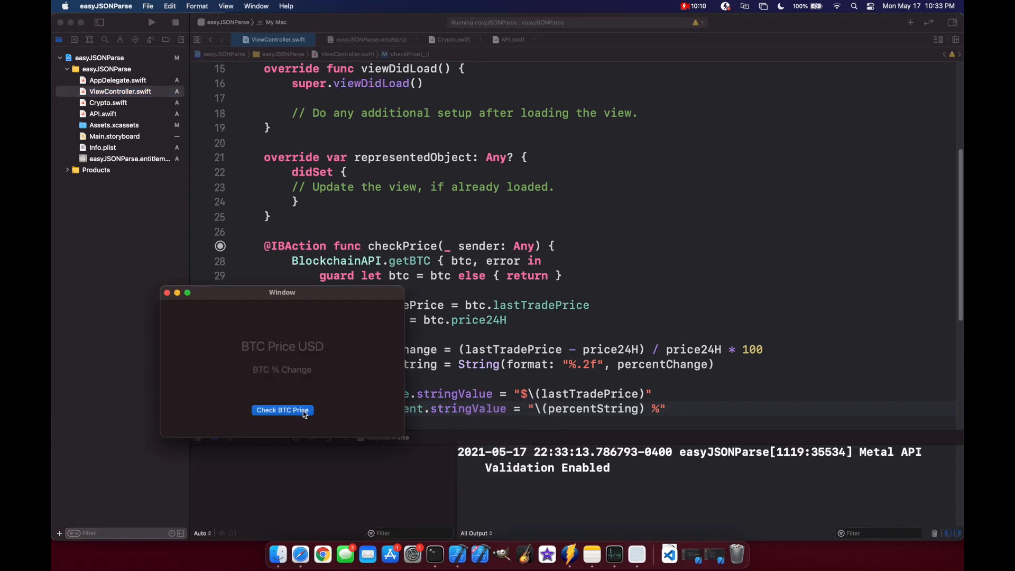
{"action": "left_click", "coordinate": [283, 410]}
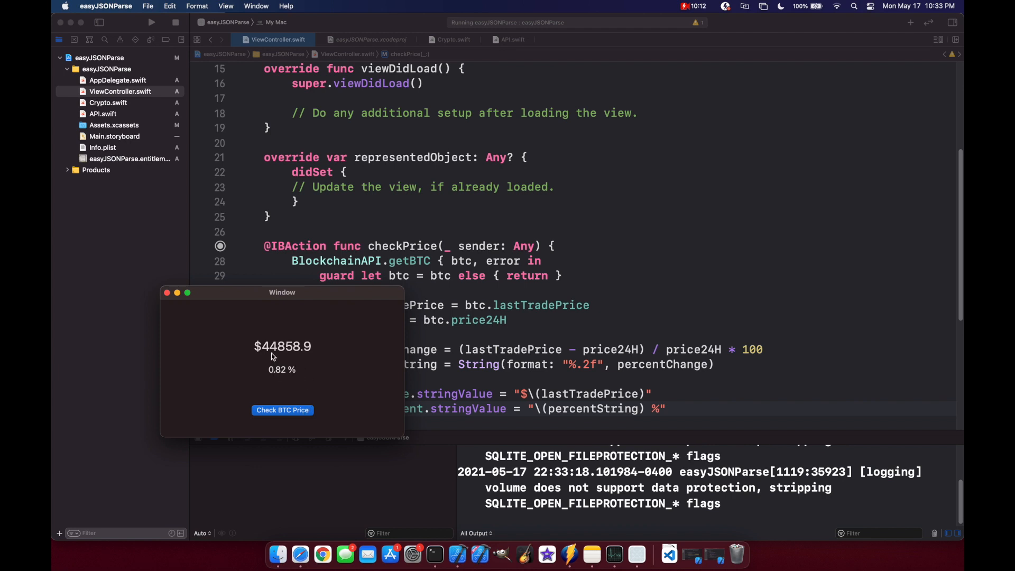
{"action": "mouse_move", "coordinate": [343, 352]}
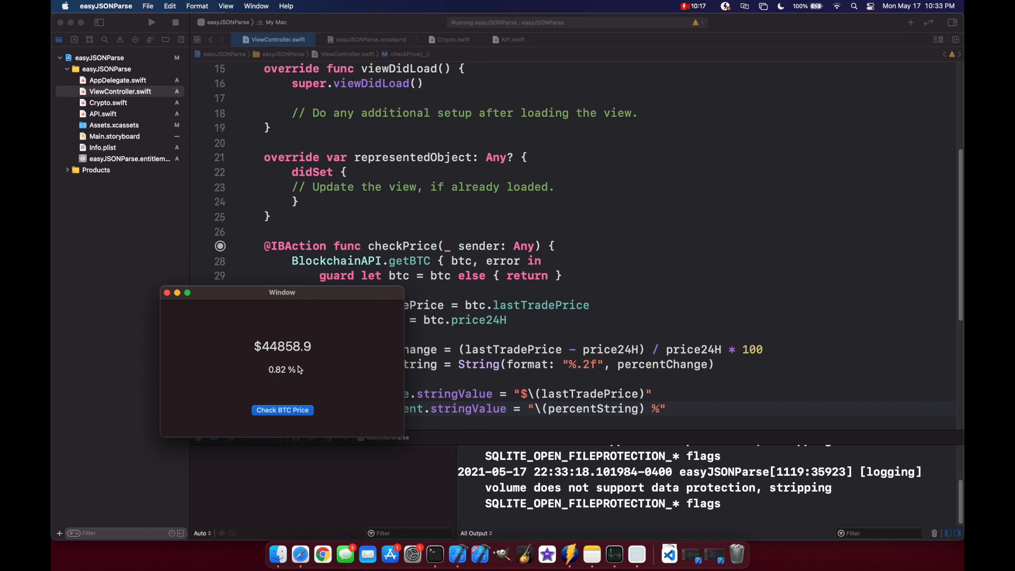
{"action": "mouse_move", "coordinate": [295, 380]}
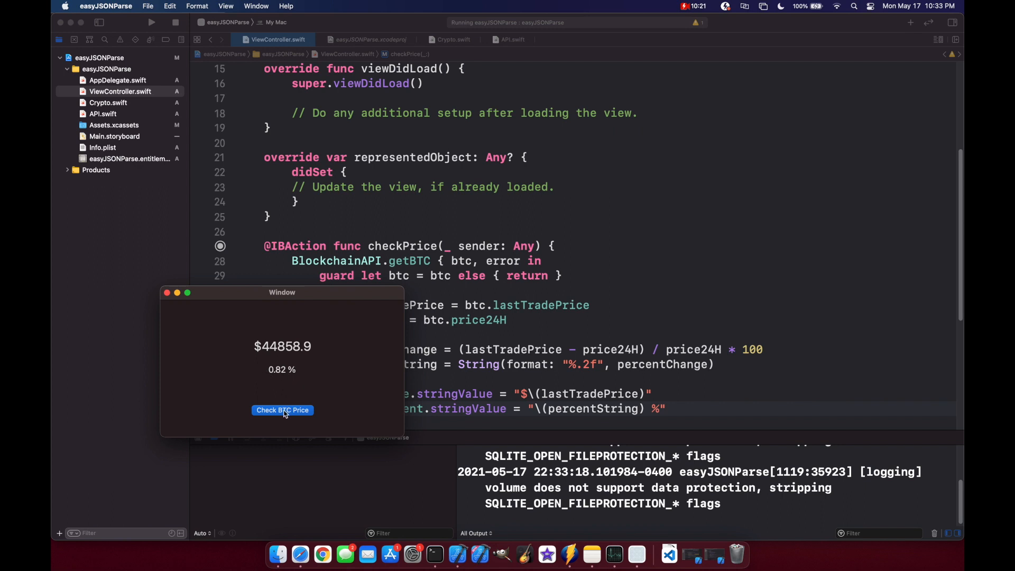
{"action": "left_click", "coordinate": [282, 410]}
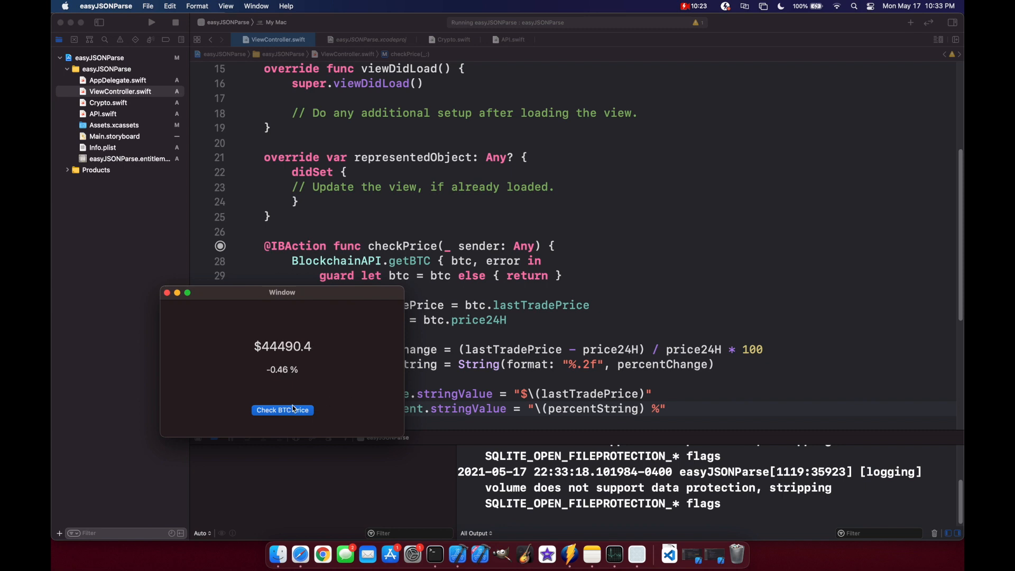
{"action": "left_click", "coordinate": [282, 410]}
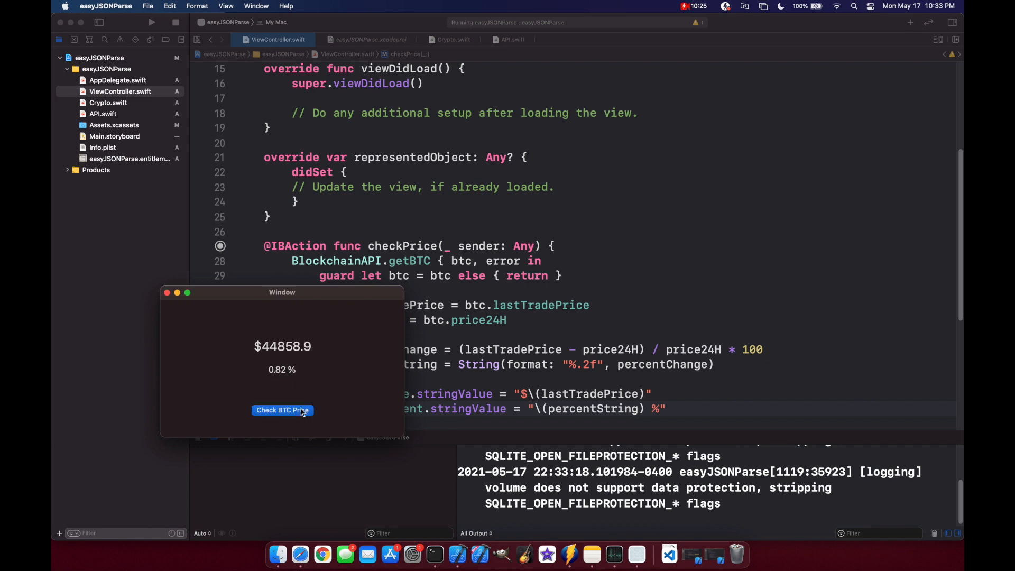
{"action": "left_click", "coordinate": [283, 410]}
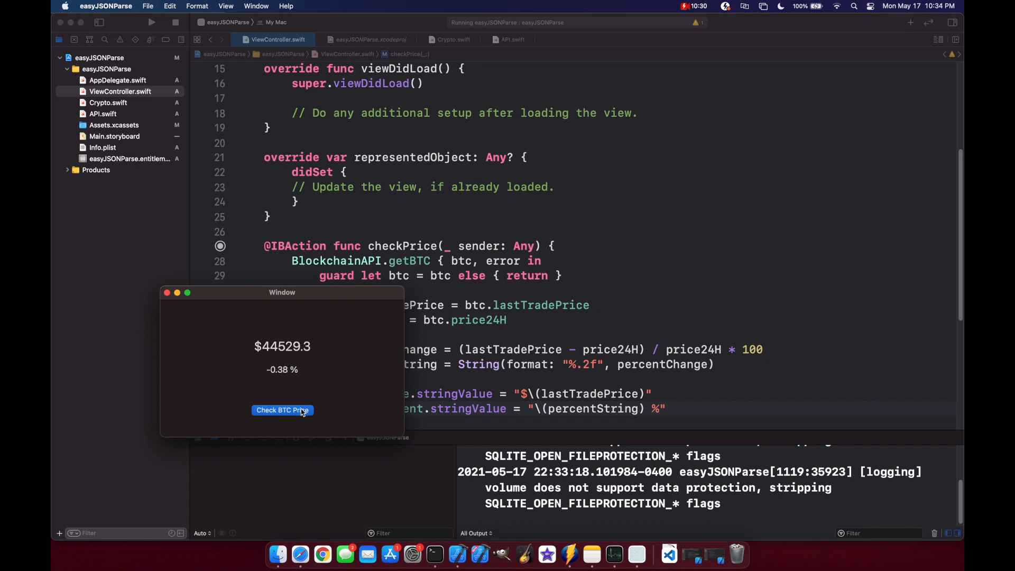